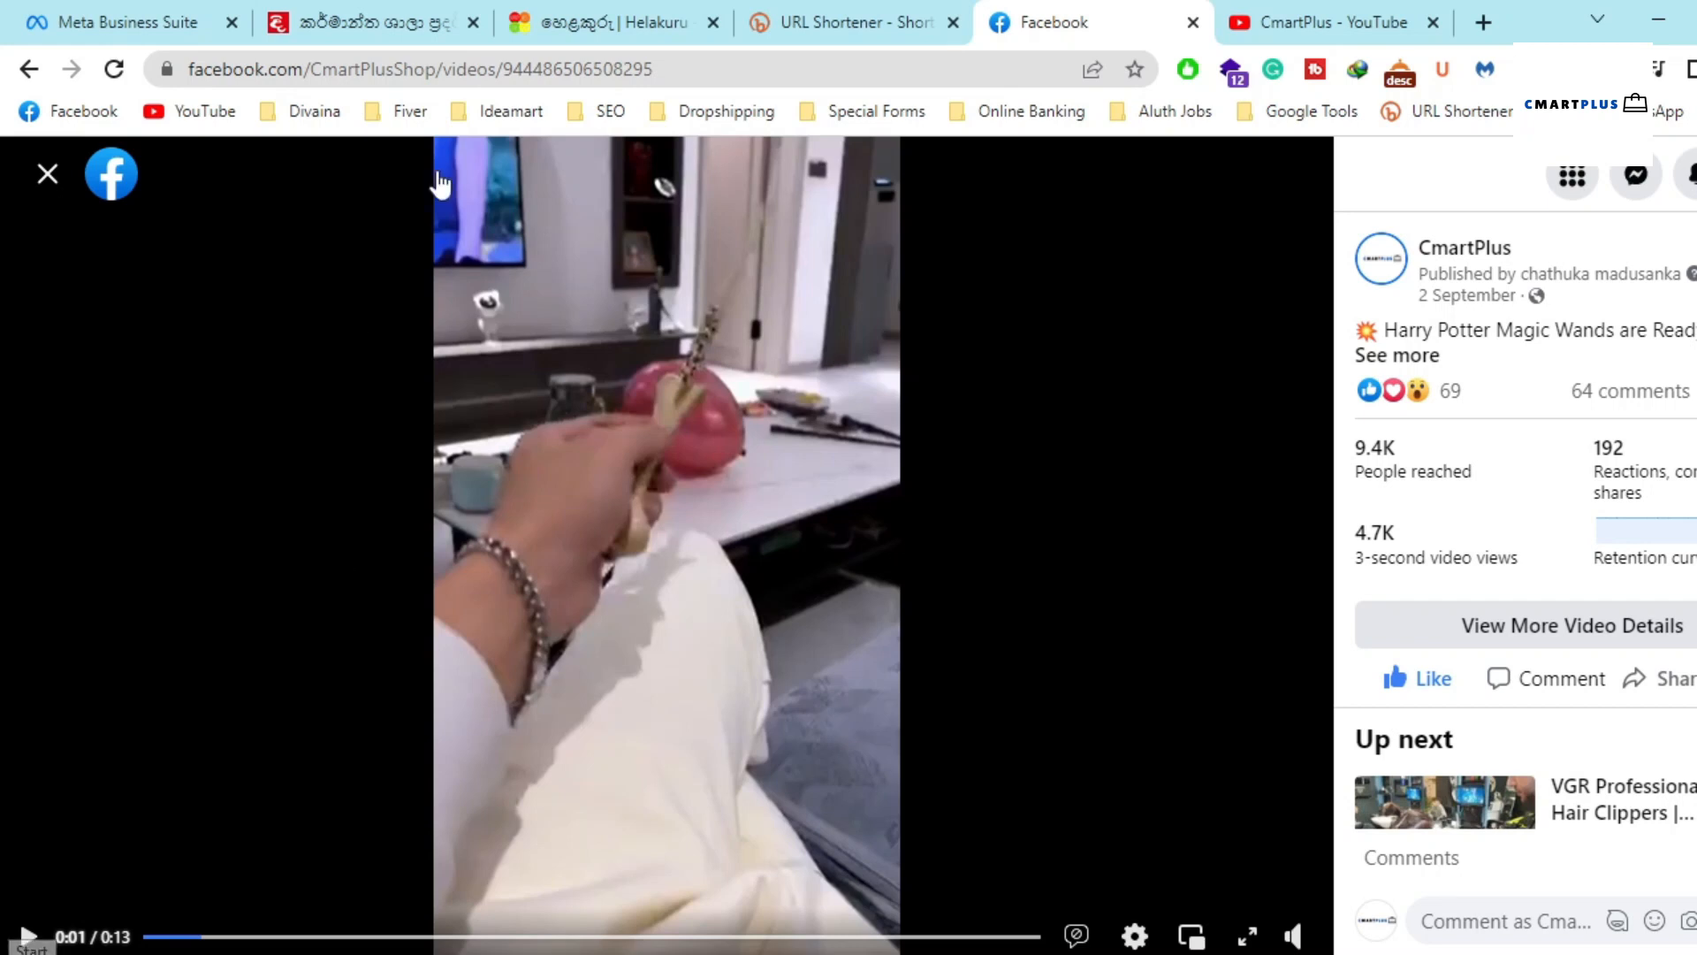
mouse_move(1238, 460)
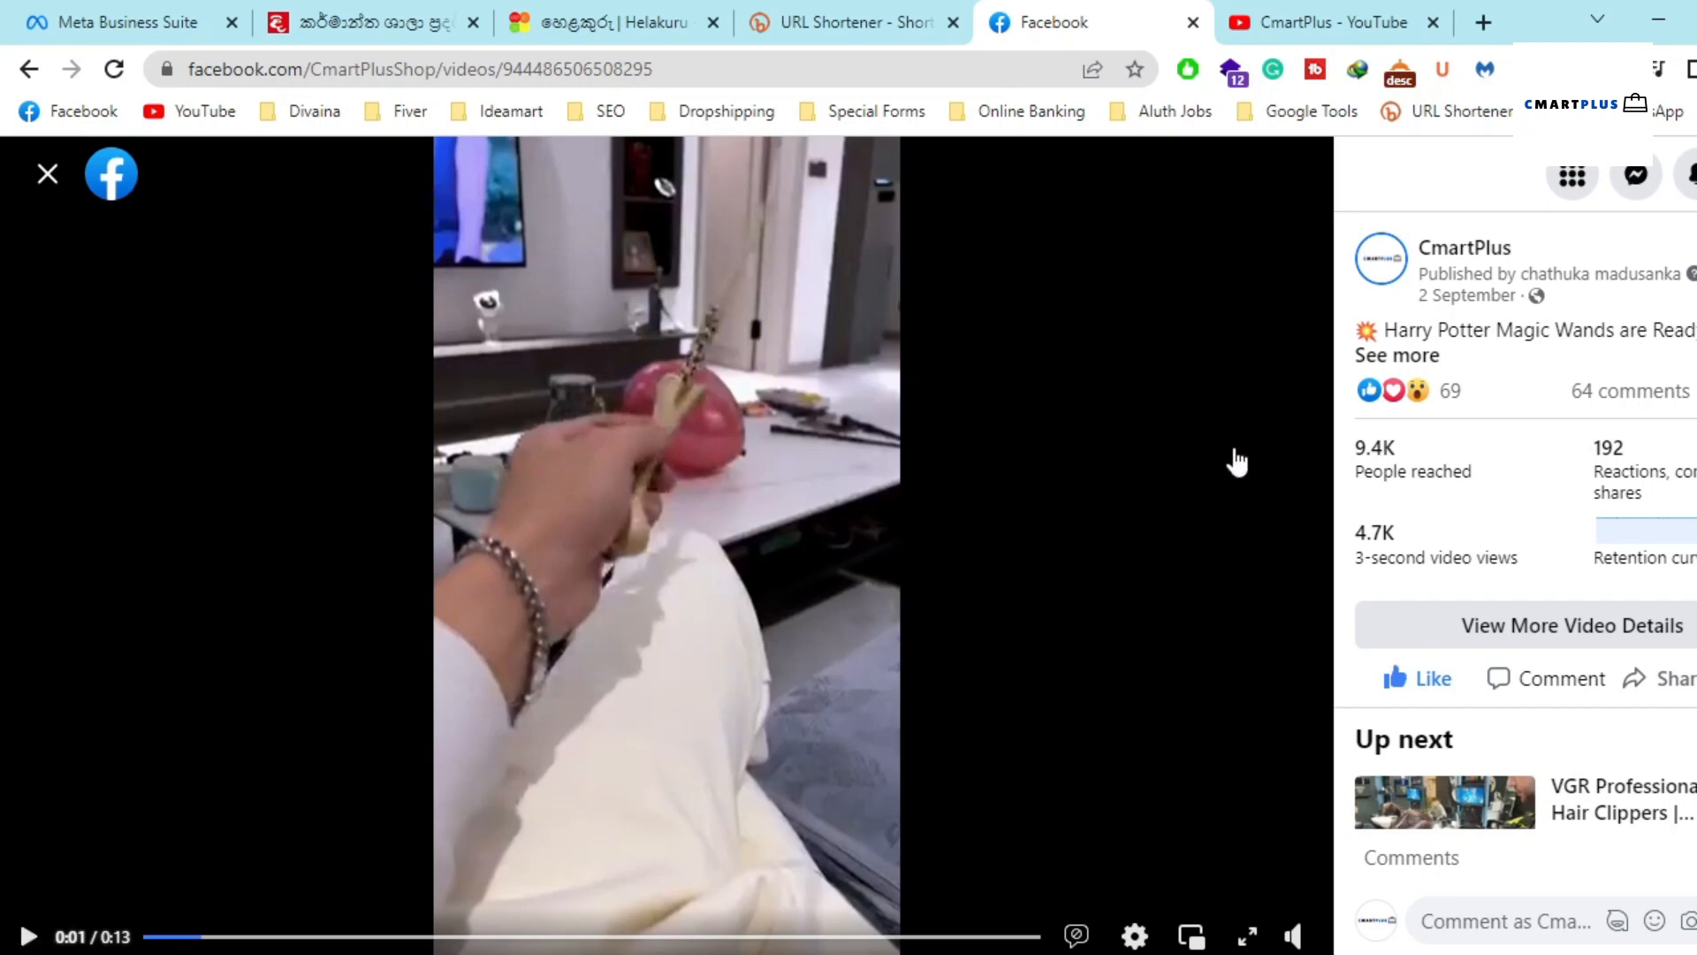
Expand the CmartPlus wand post caption to show the shop link and hashtags
left_click(1397, 355)
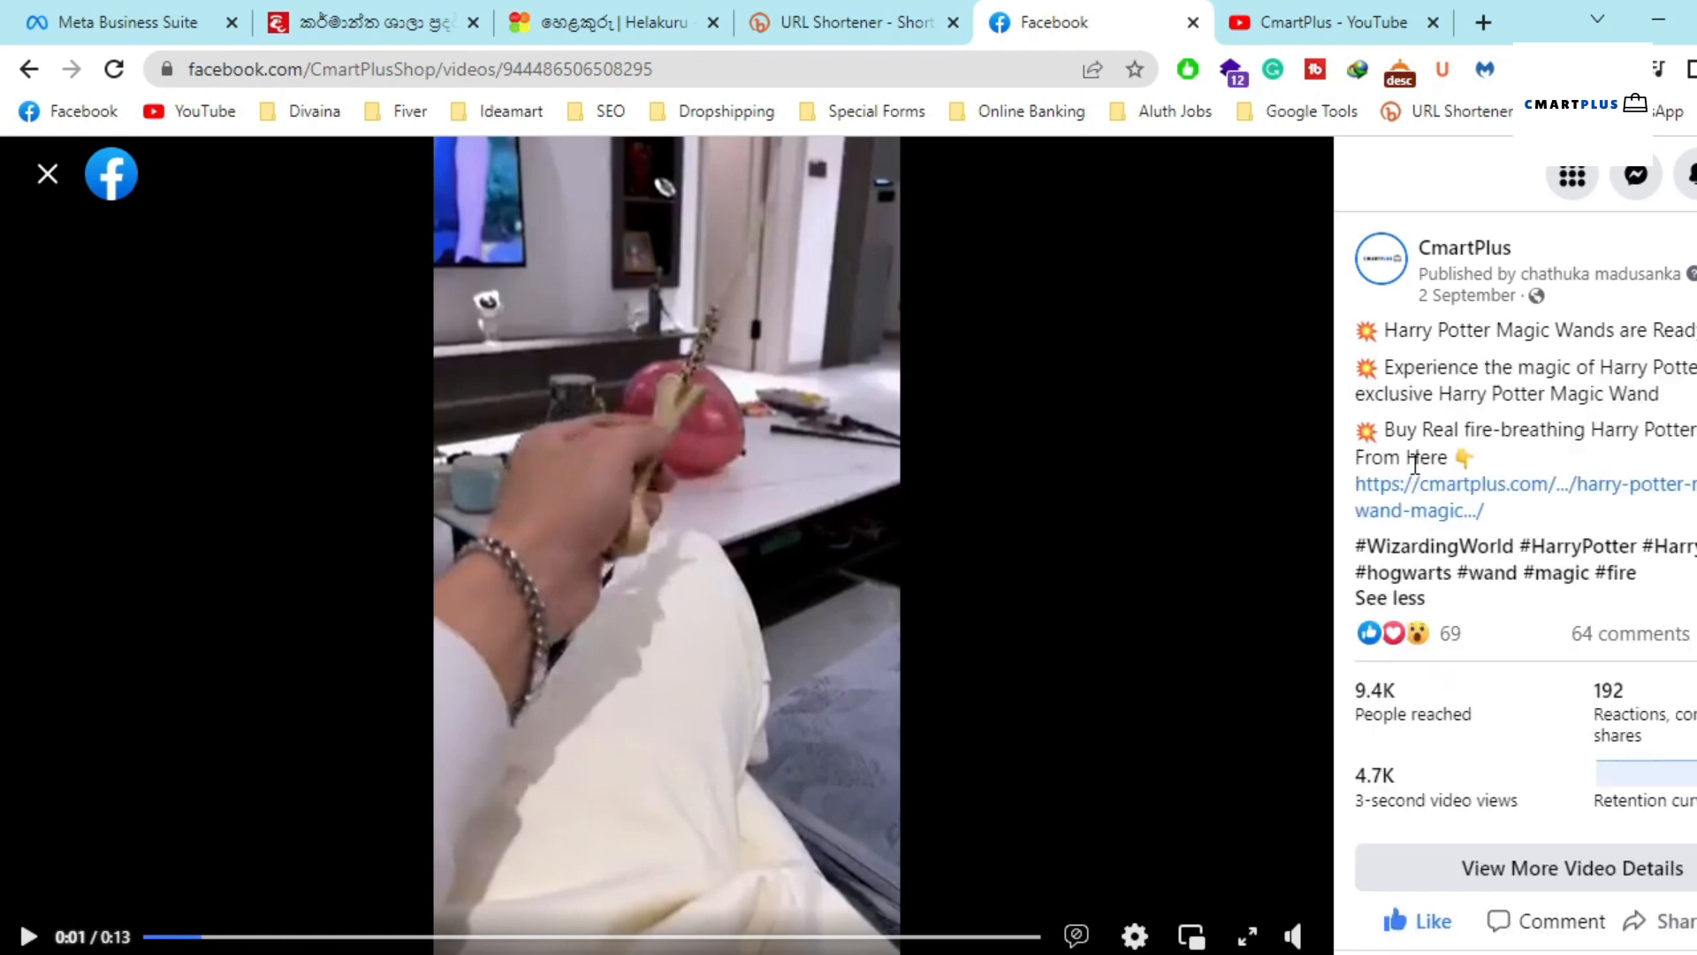
scroll("down", 3)
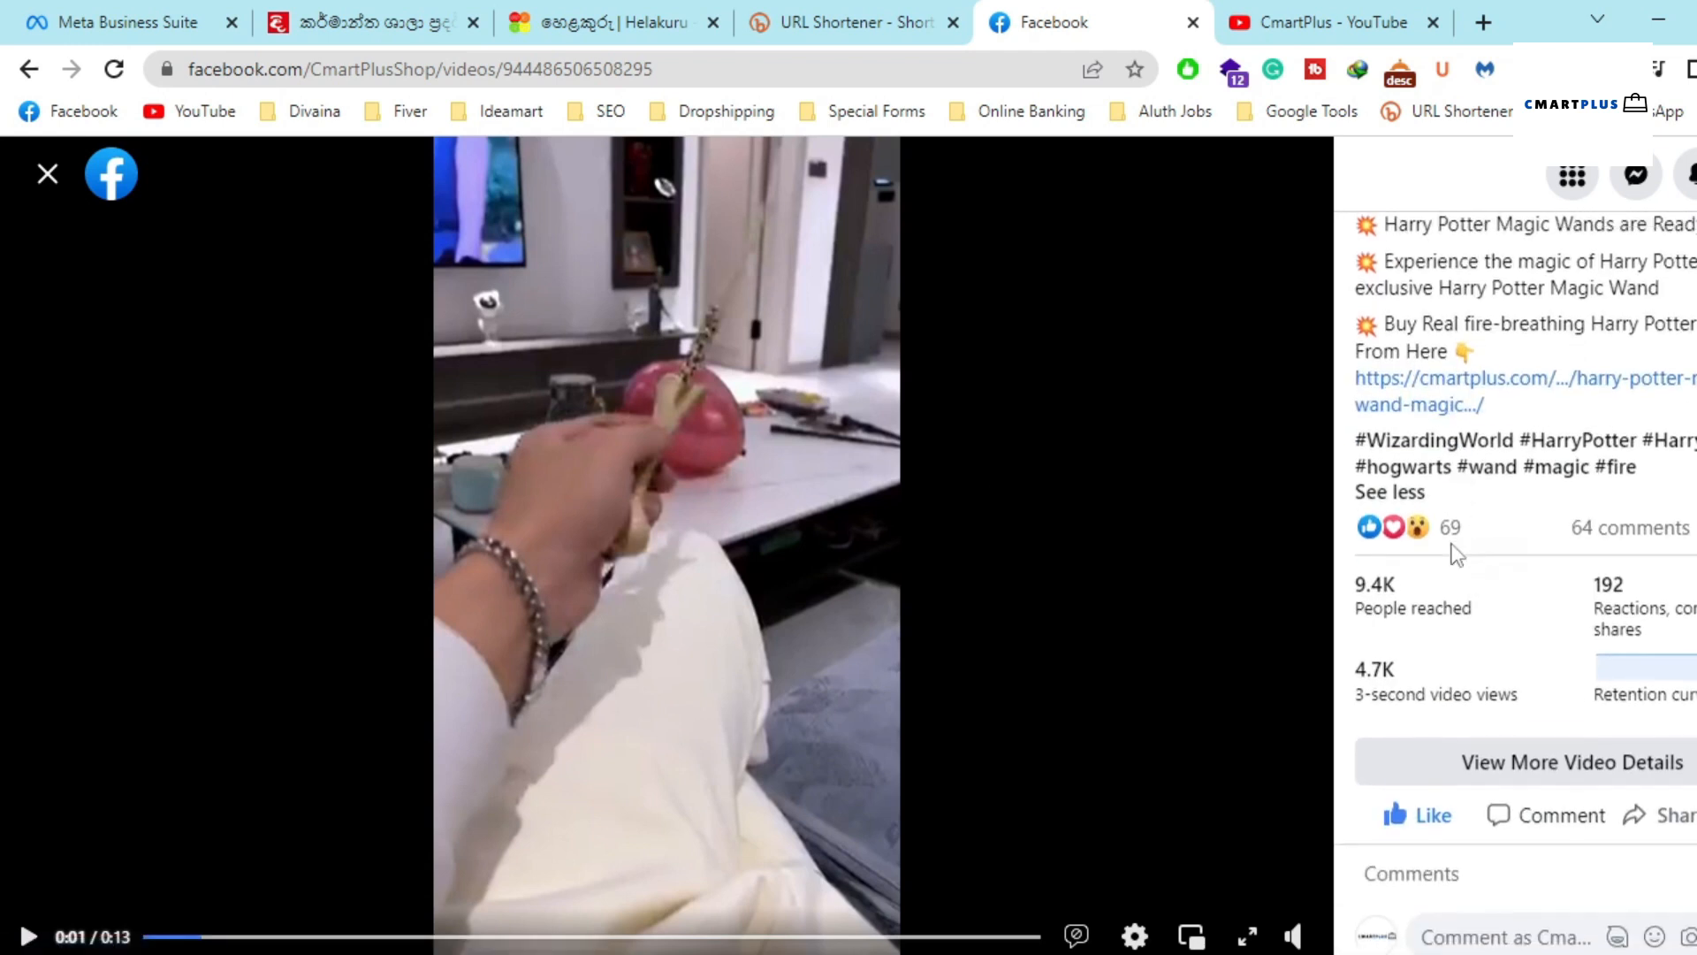
scroll("up", 3)
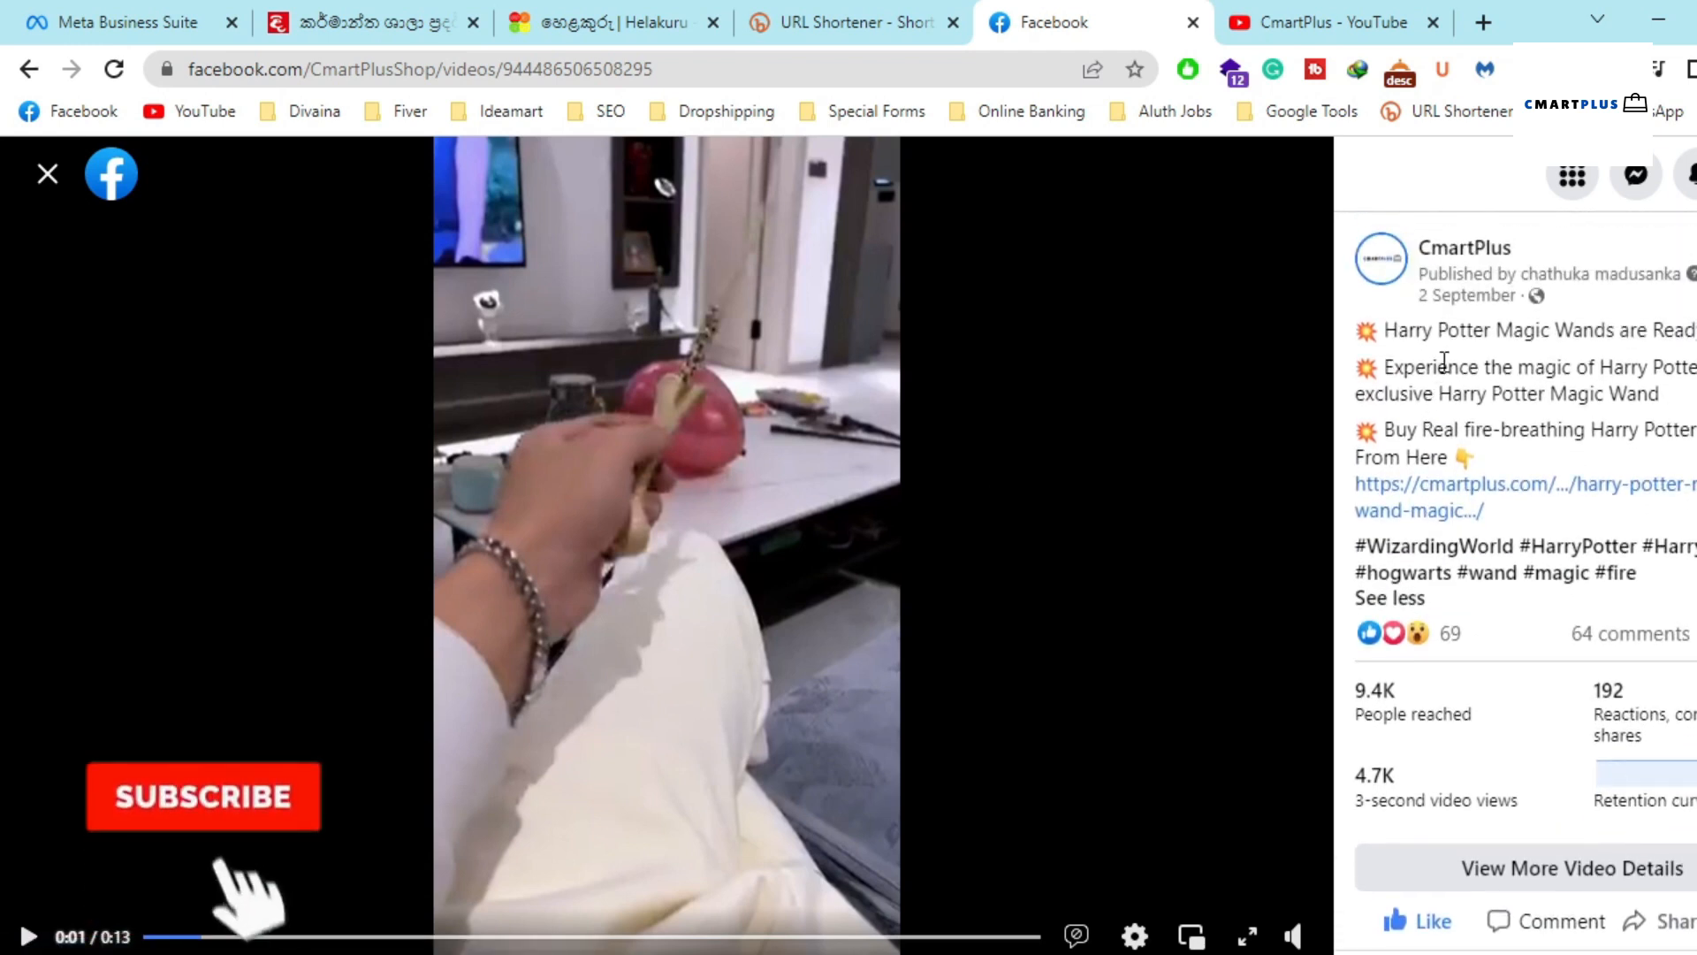
left_click(201, 796)
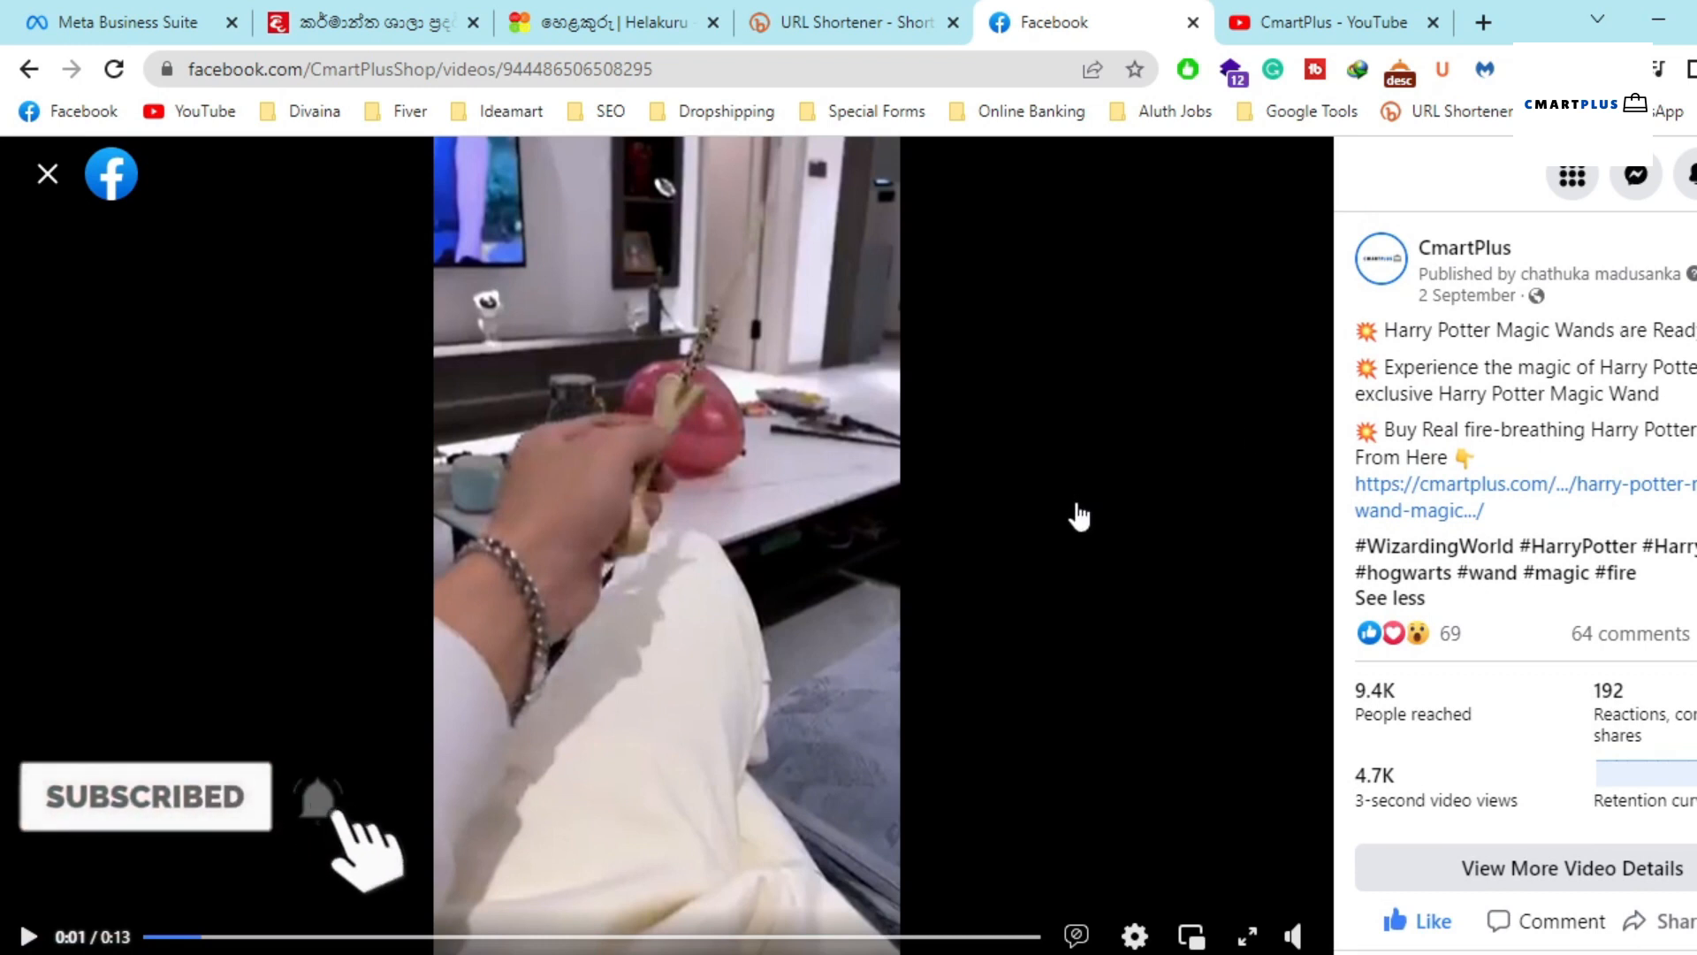
mouse_move(810, 766)
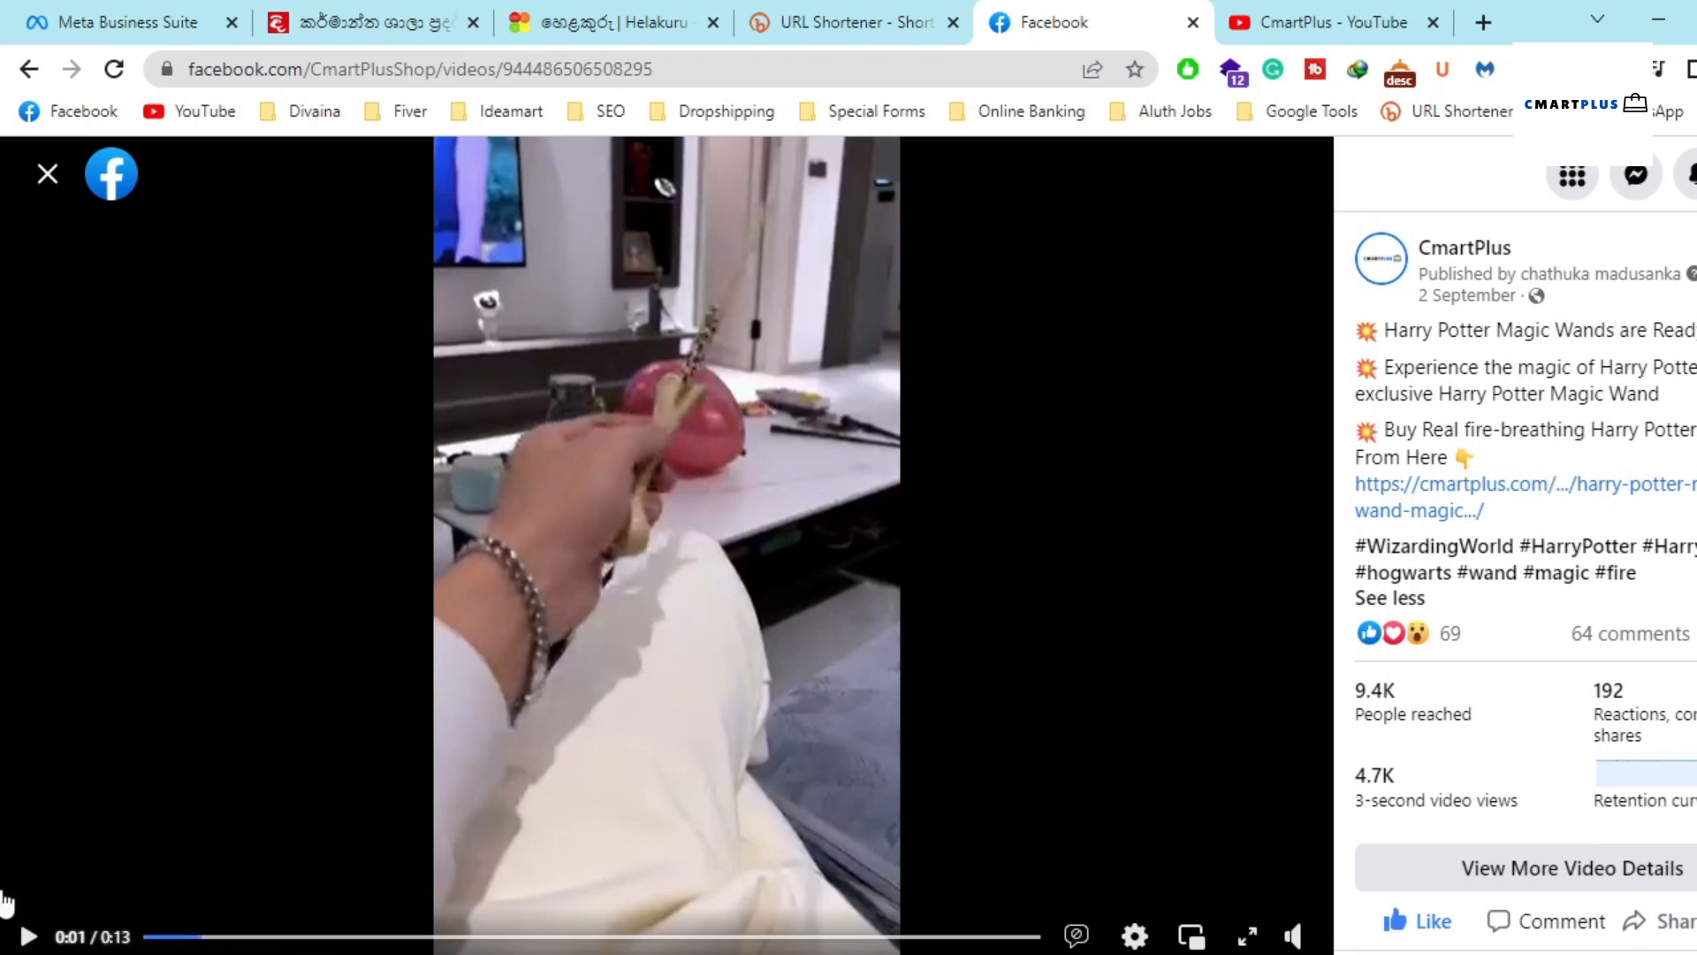
mouse_move(192, 743)
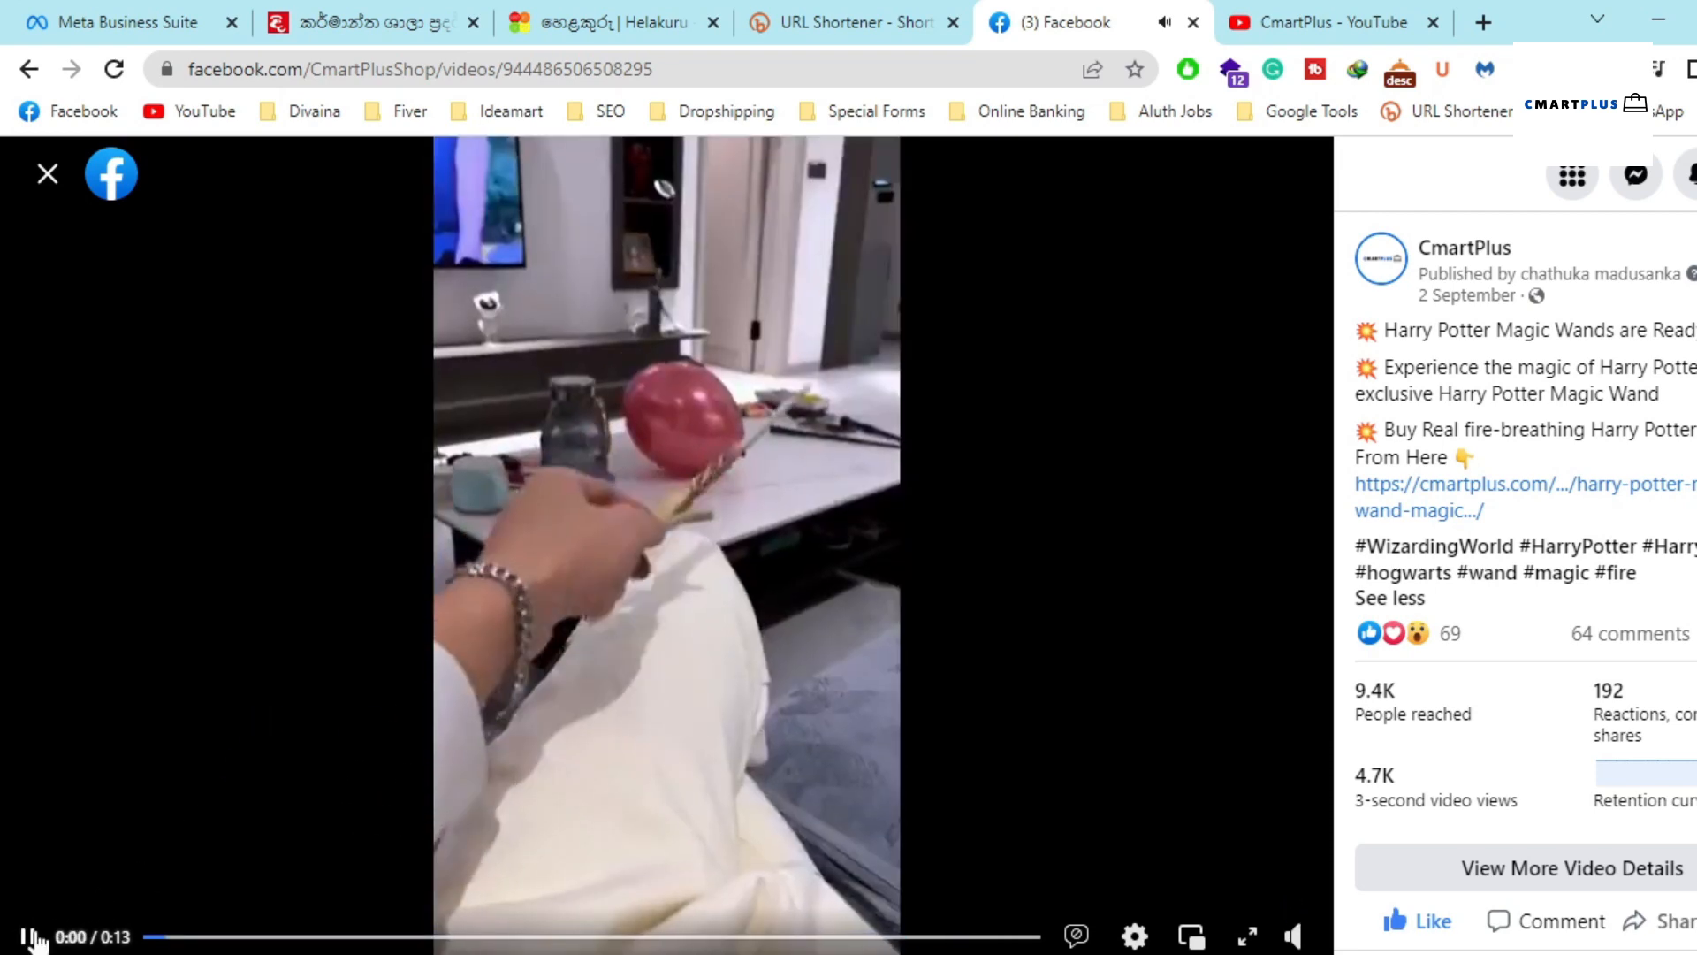
Scroll down while the Harry Potter wand video plays
scroll("down", 3)
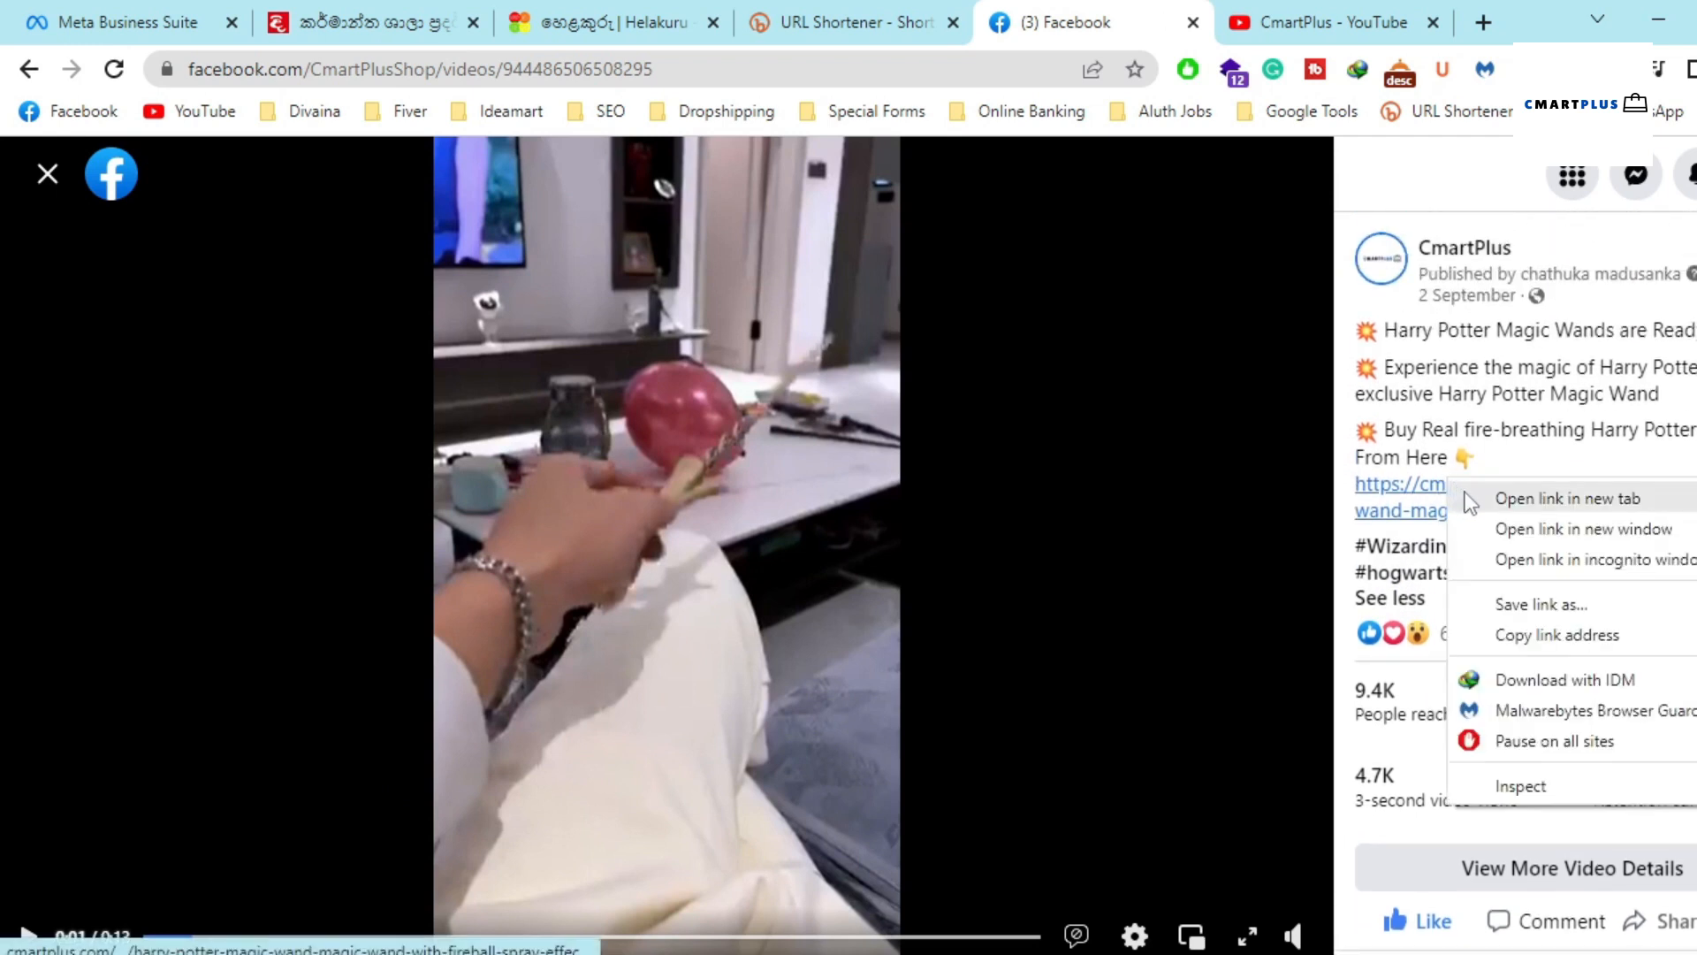
Open the cmartplus.com caption link in a new tab to load the $109.99 Magic Wand page
left_click(1567, 497)
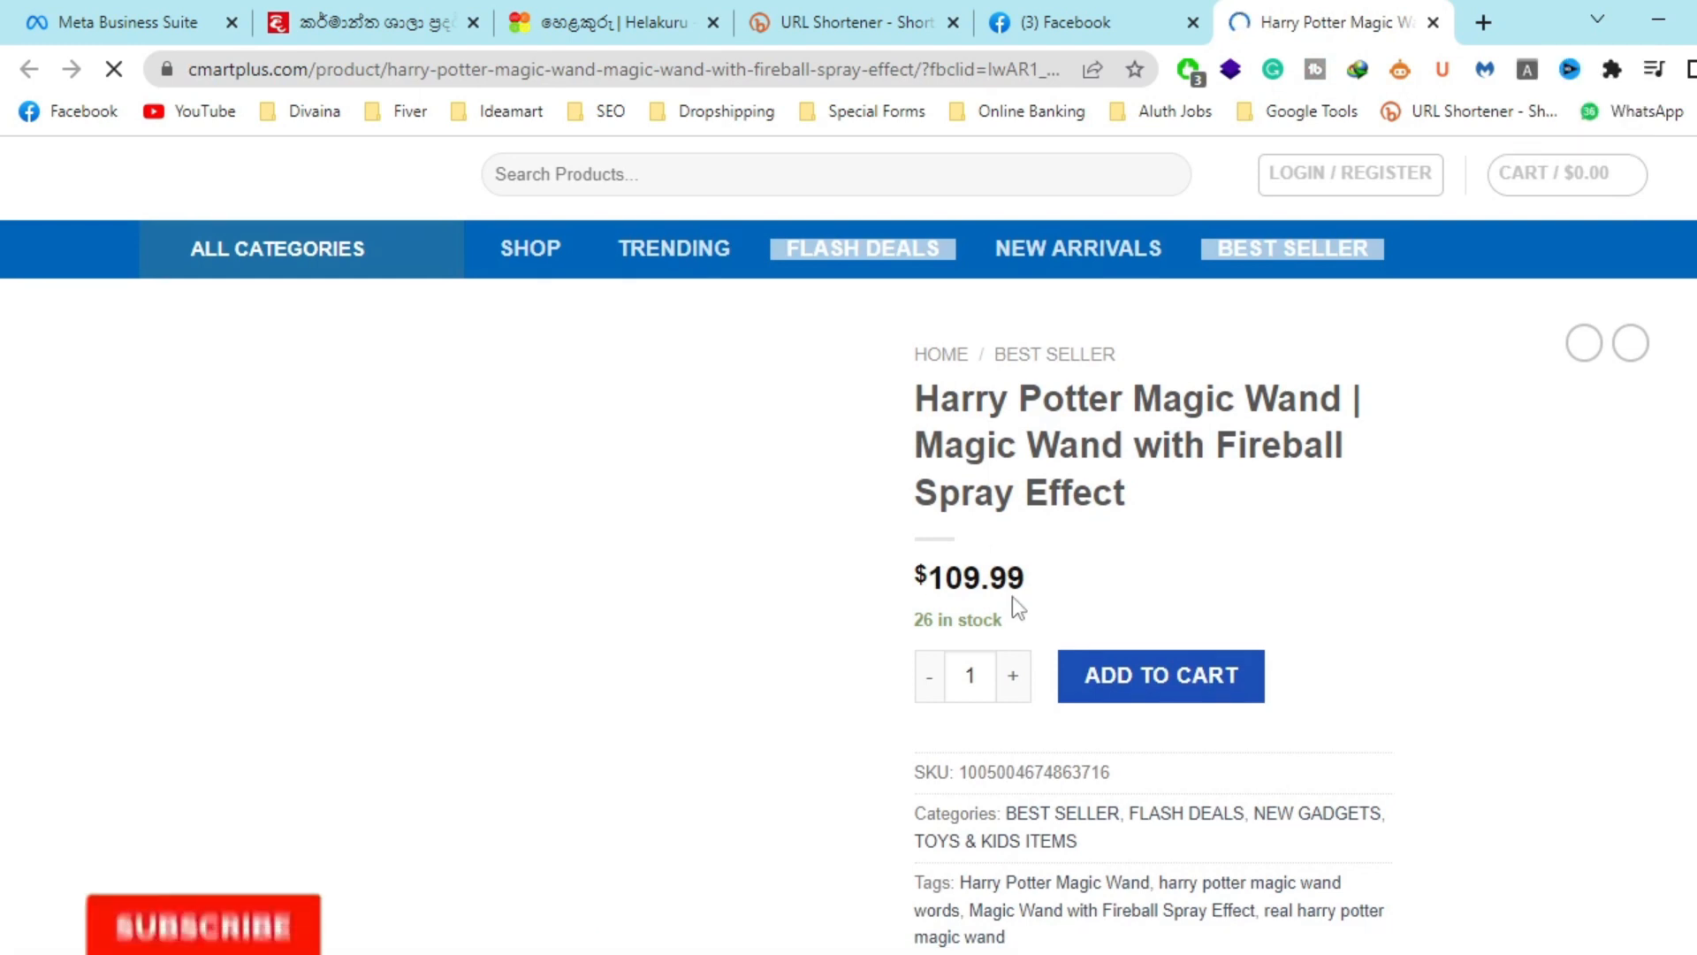
scroll("down", 3)
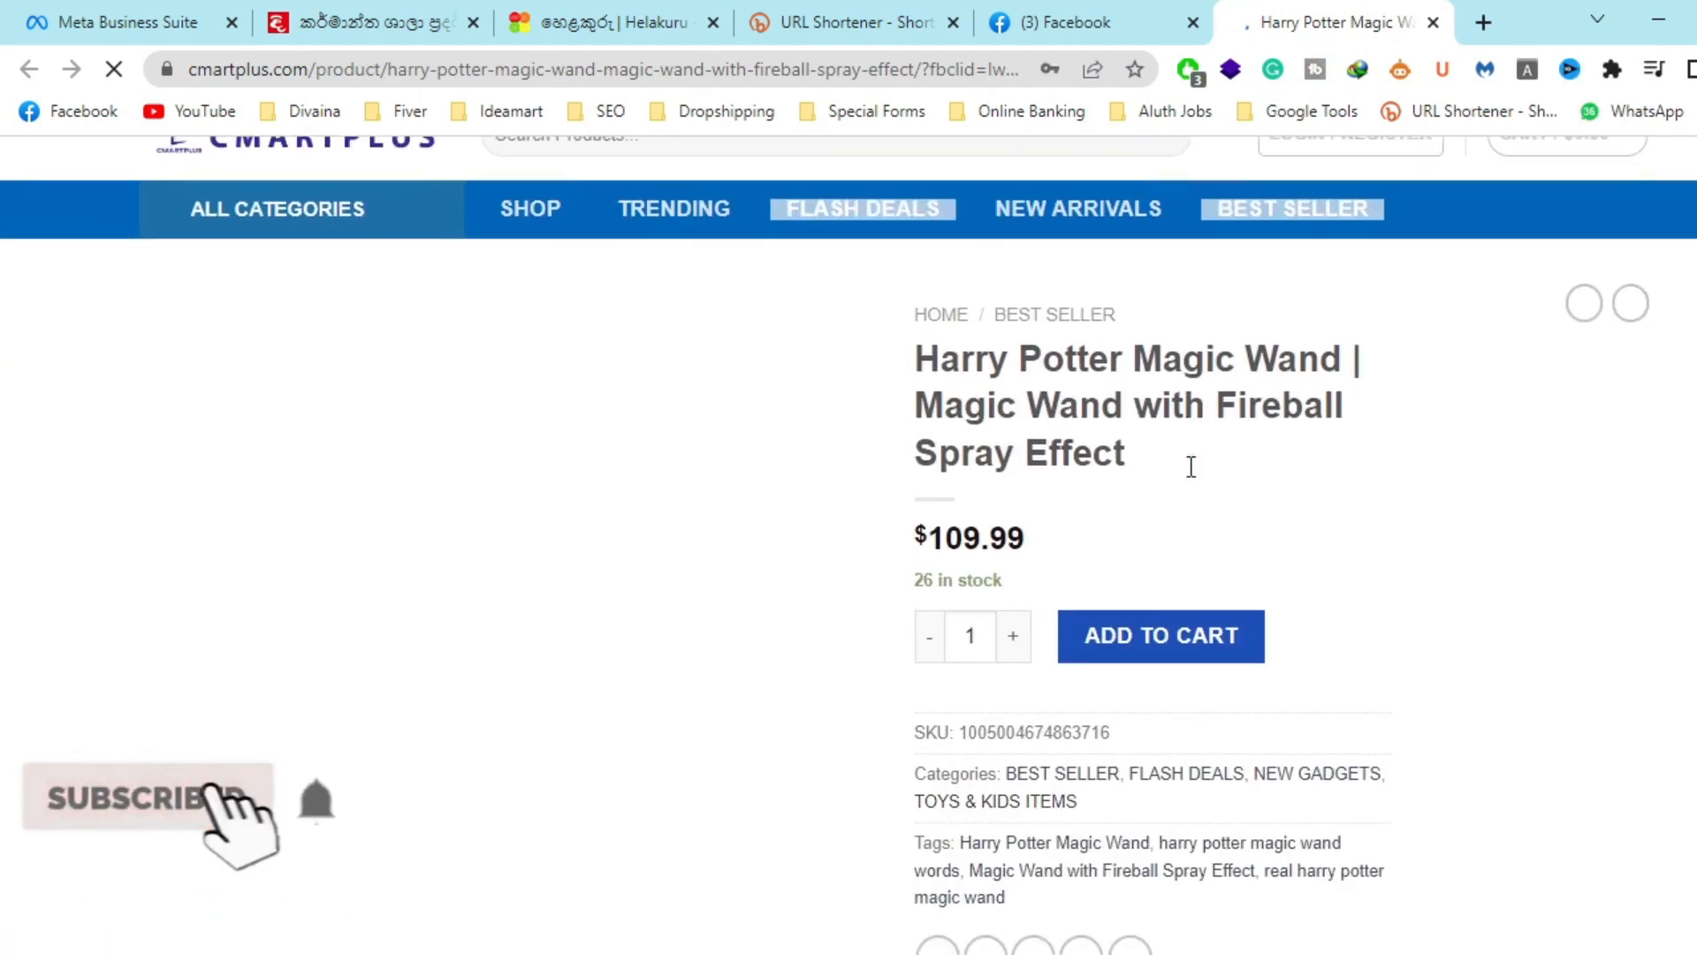
scroll("down", 3)
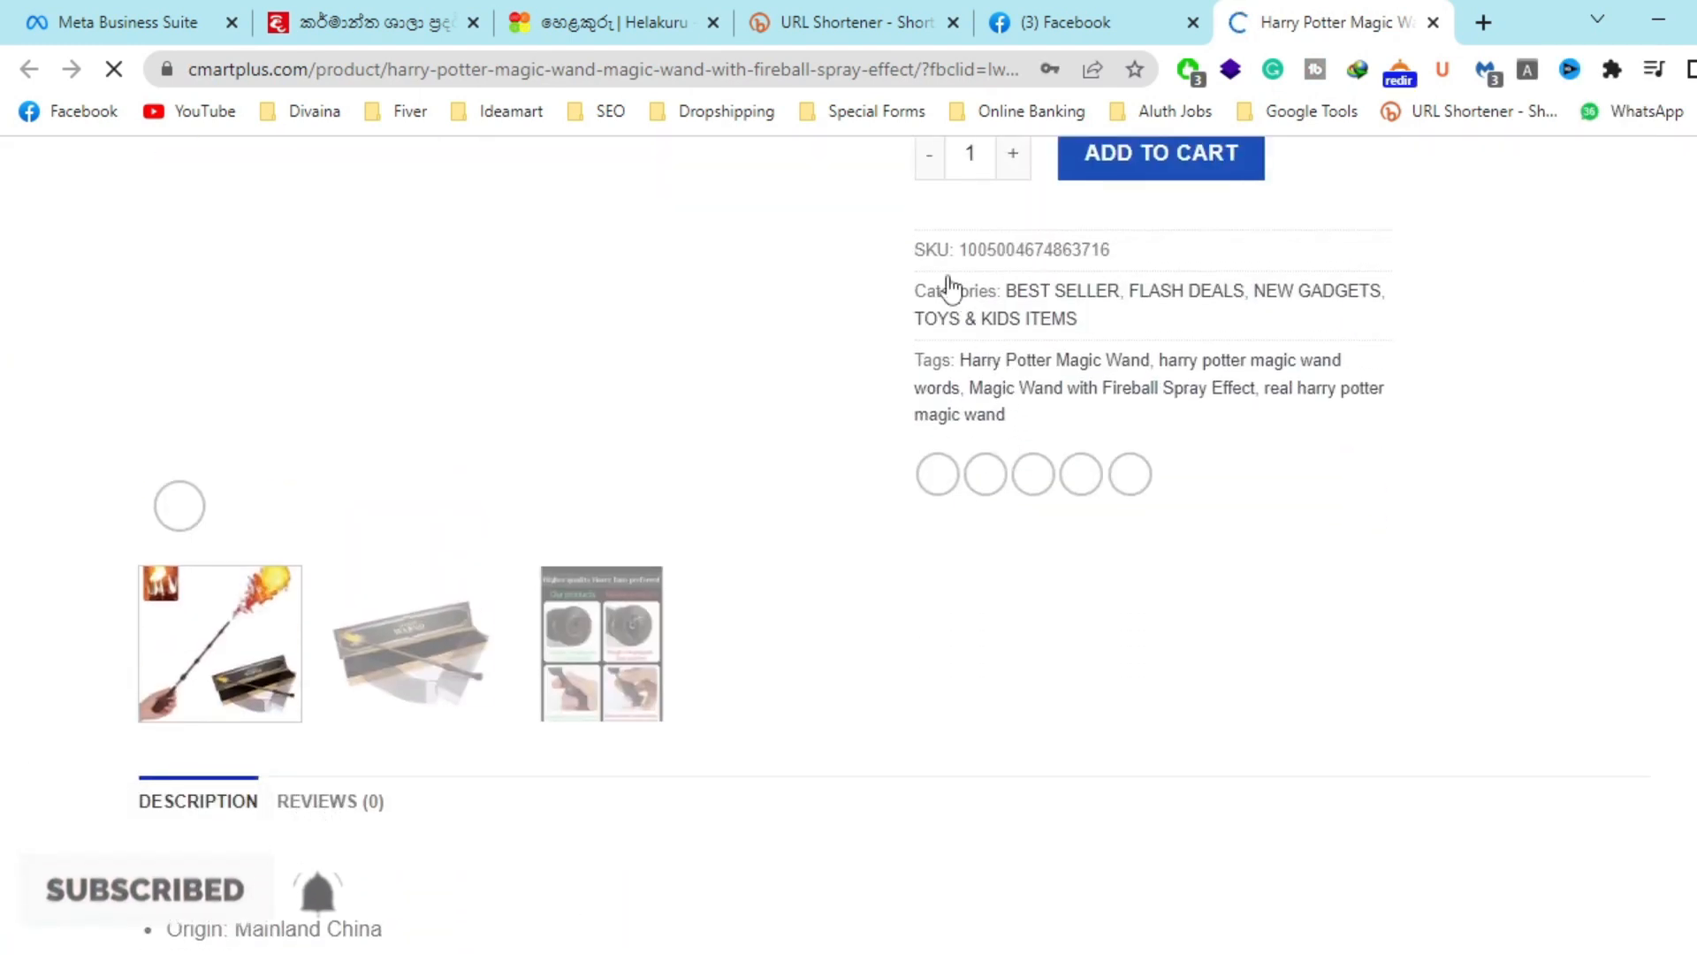
scroll("up", 3)
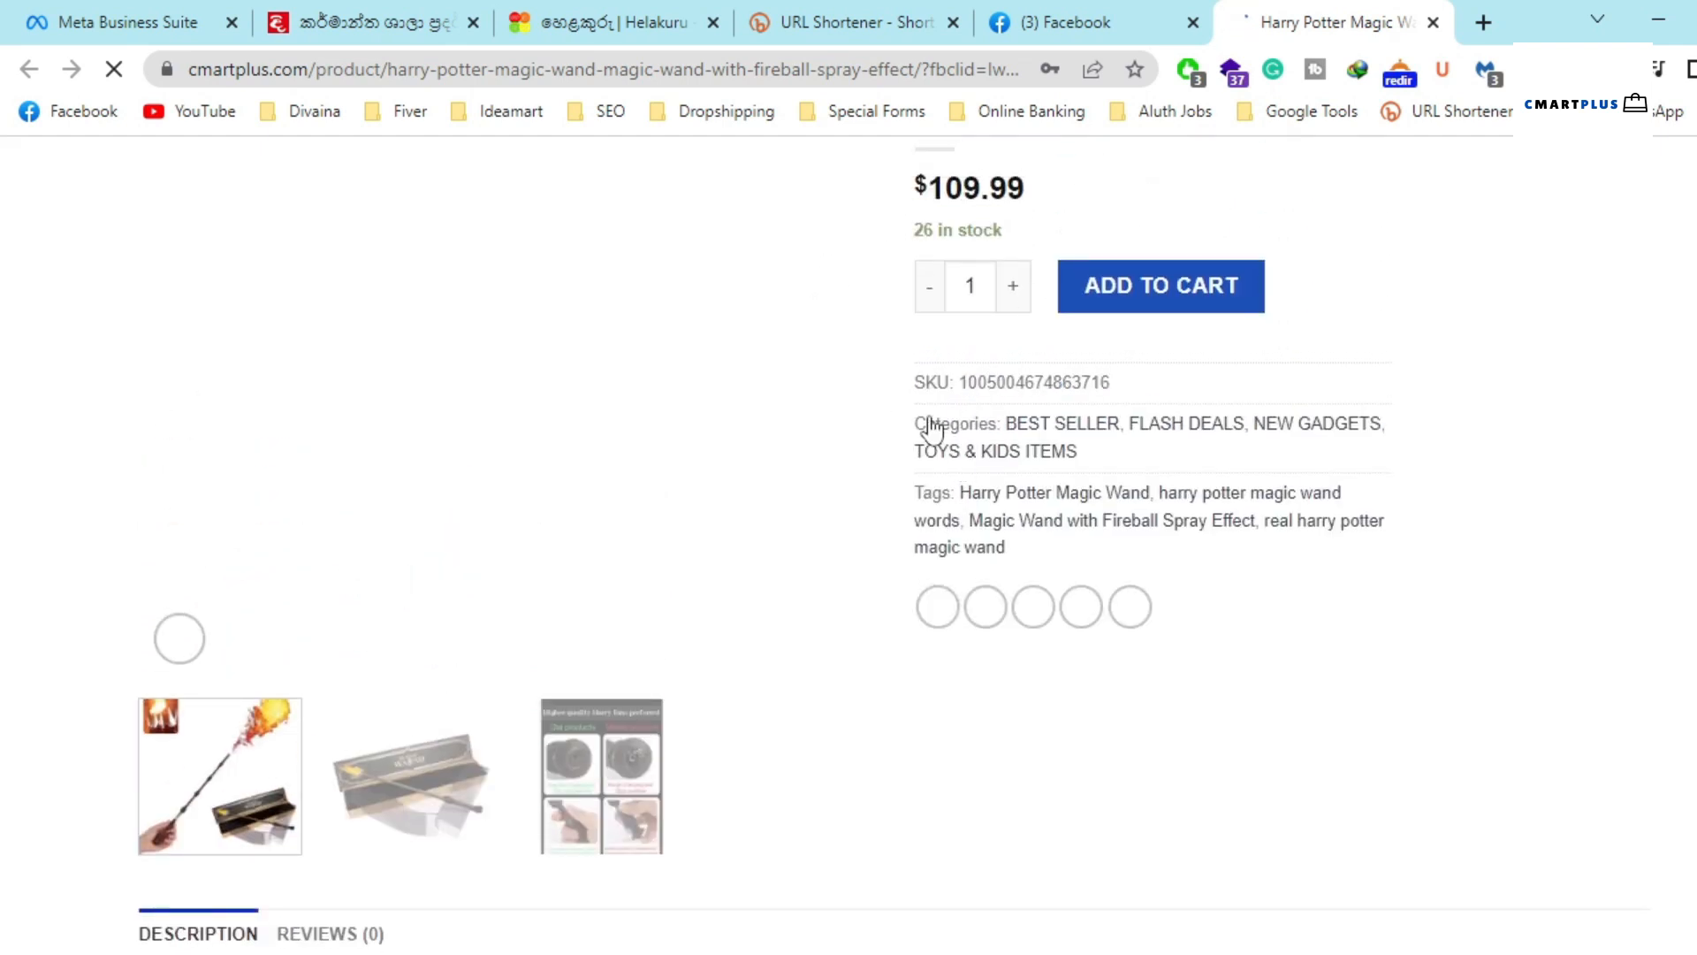
scroll("down", 3)
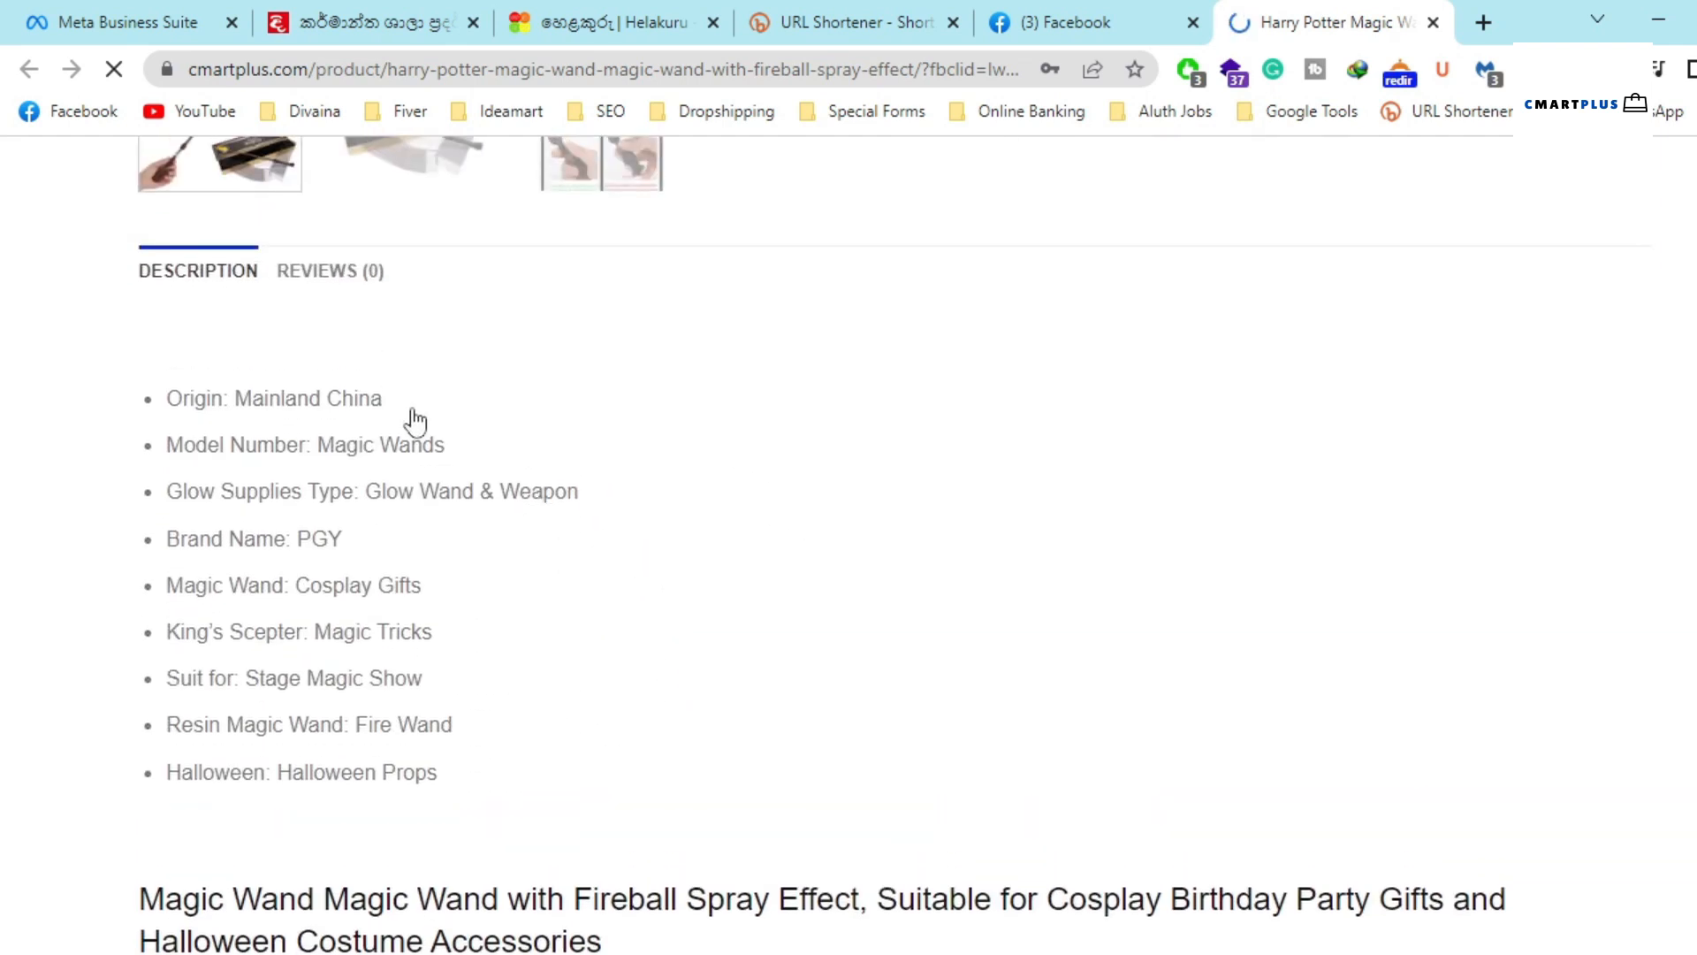
scroll("up", 3)
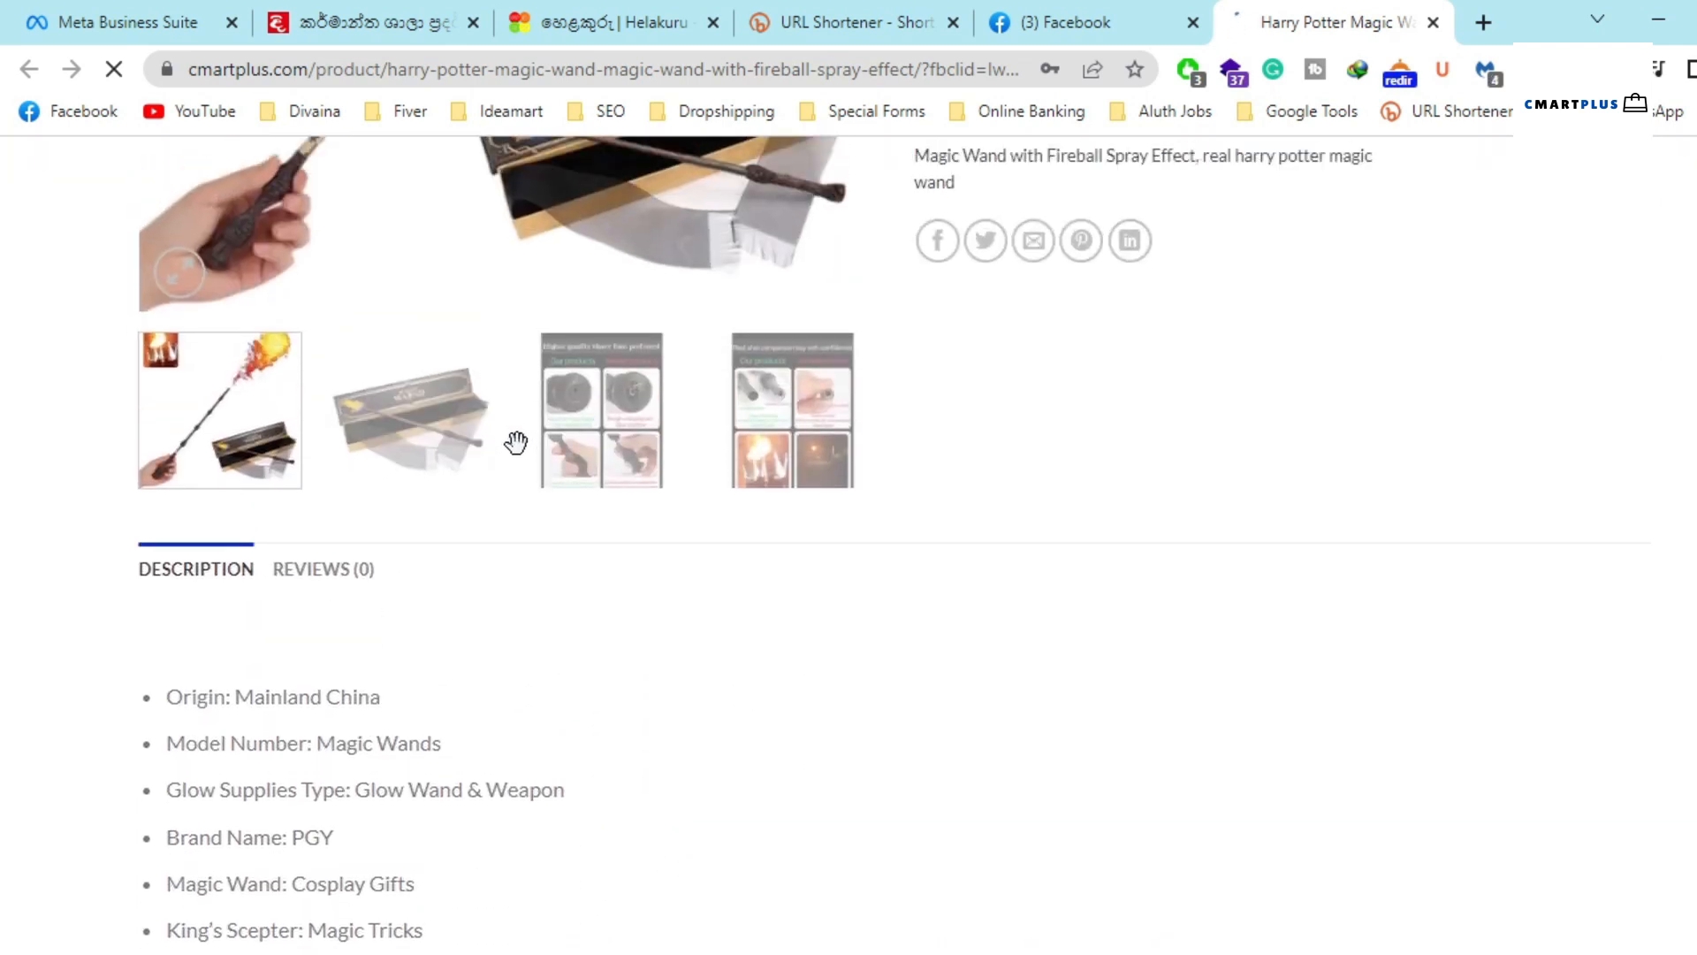
scroll("up", 3)
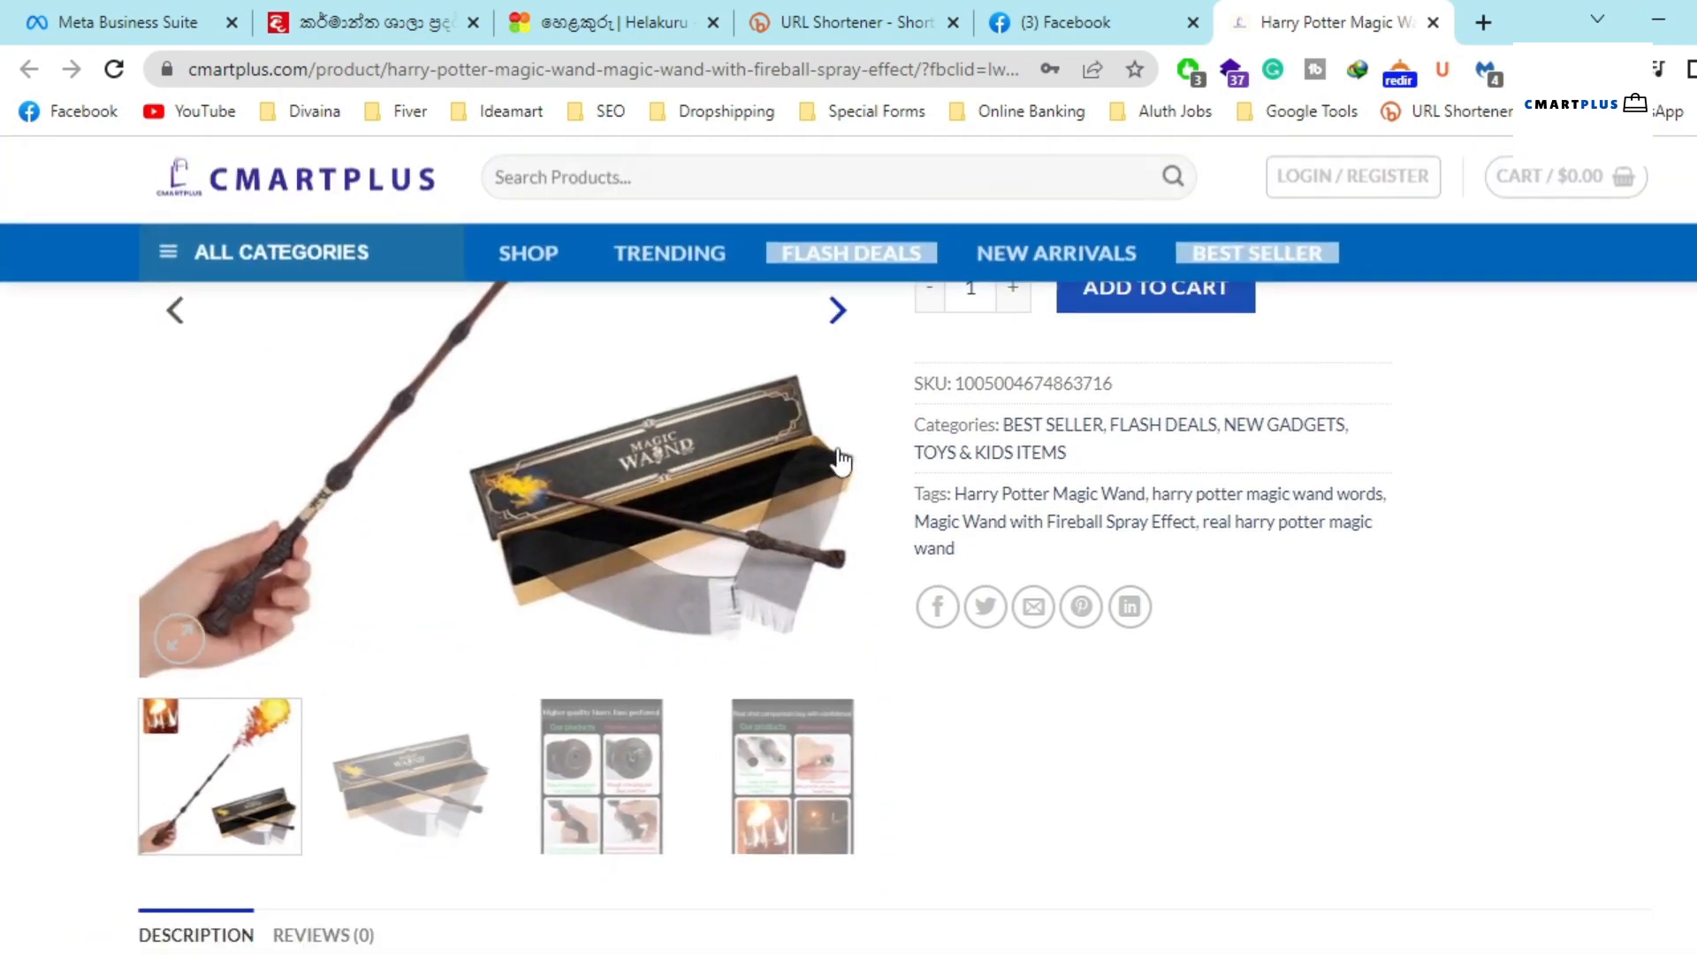
scroll("down", 3)
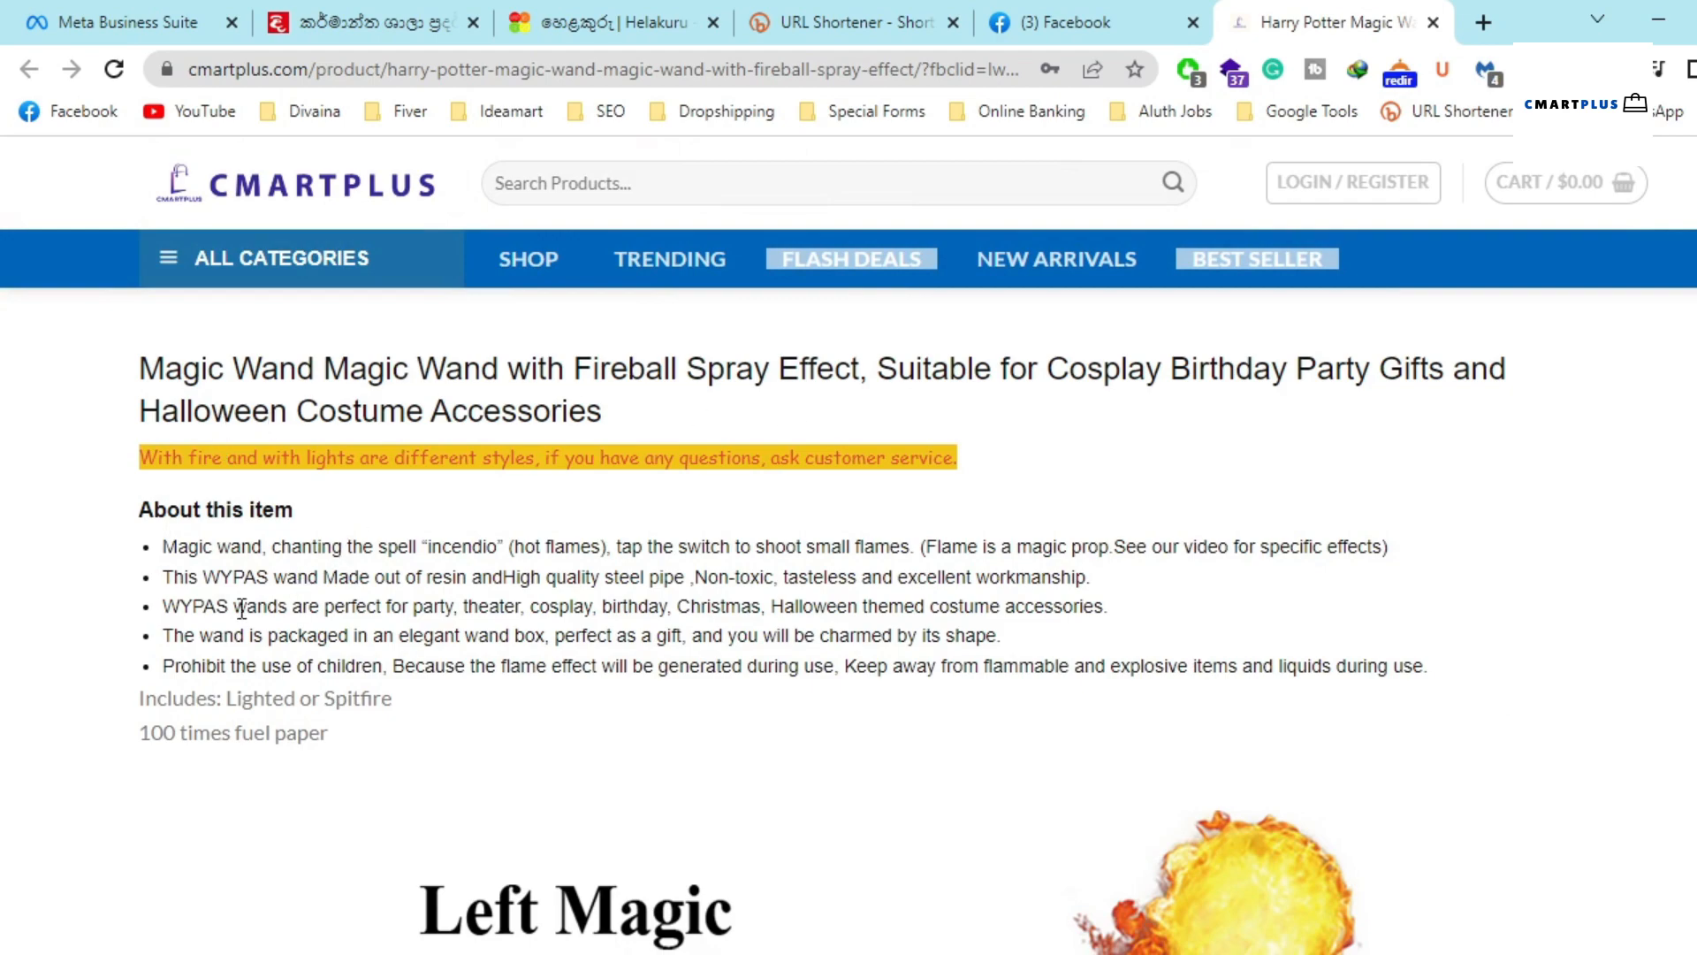
scroll("down", 3)
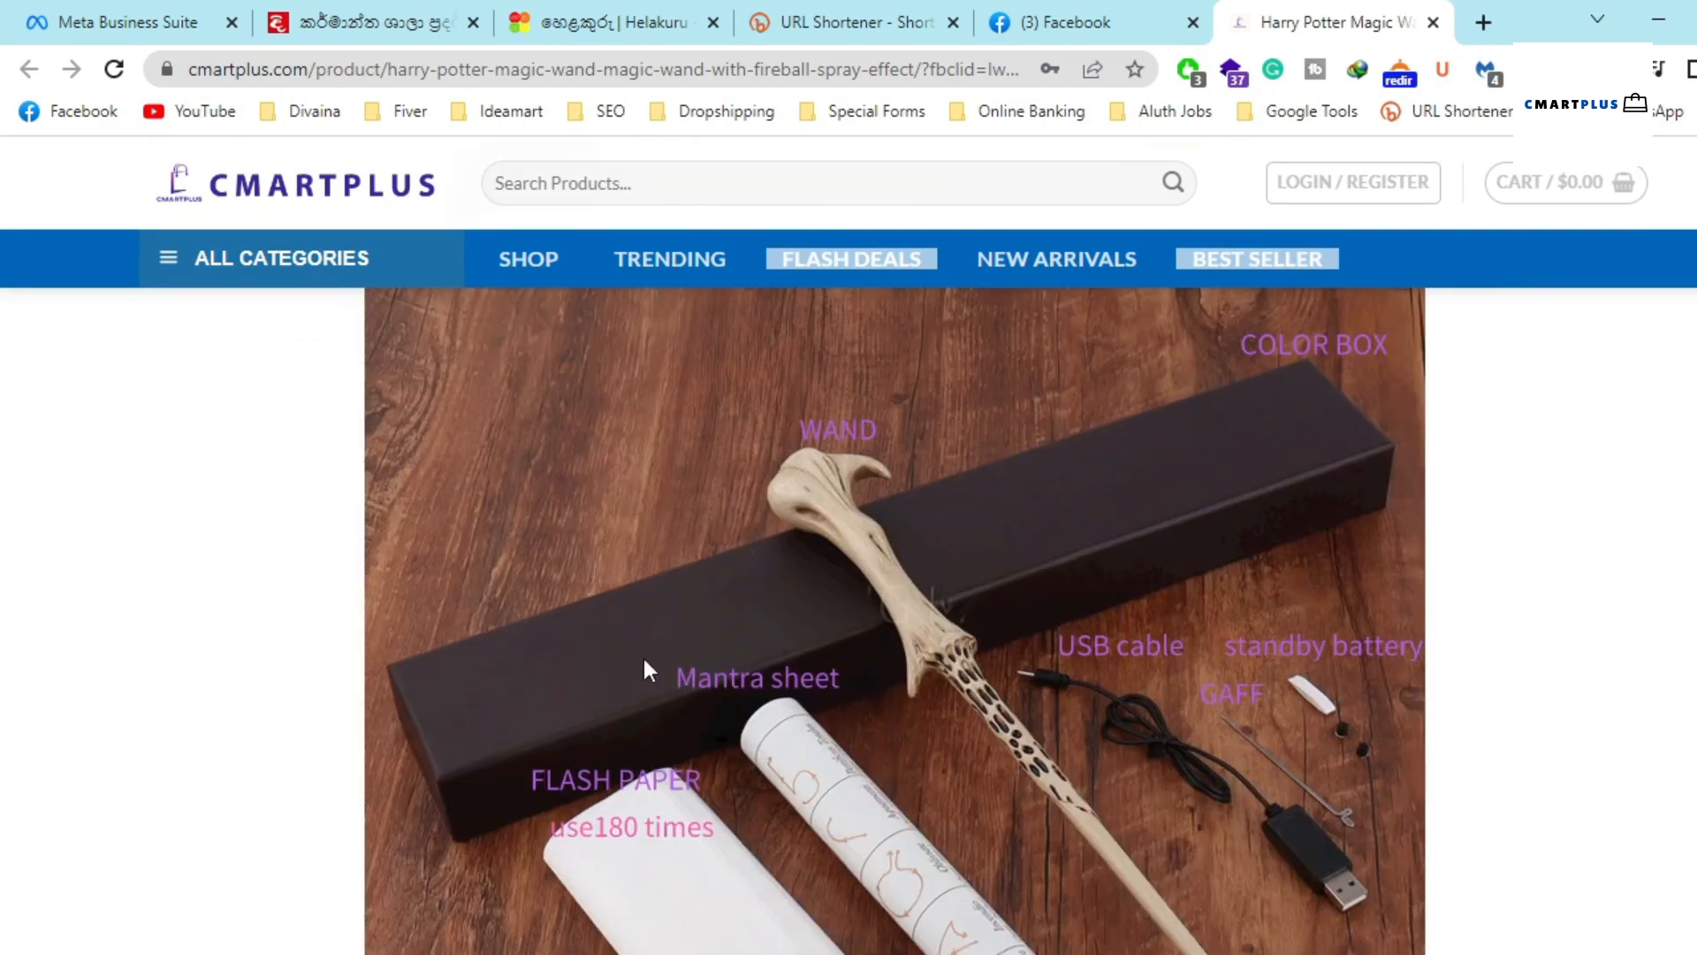
scroll("down", 3)
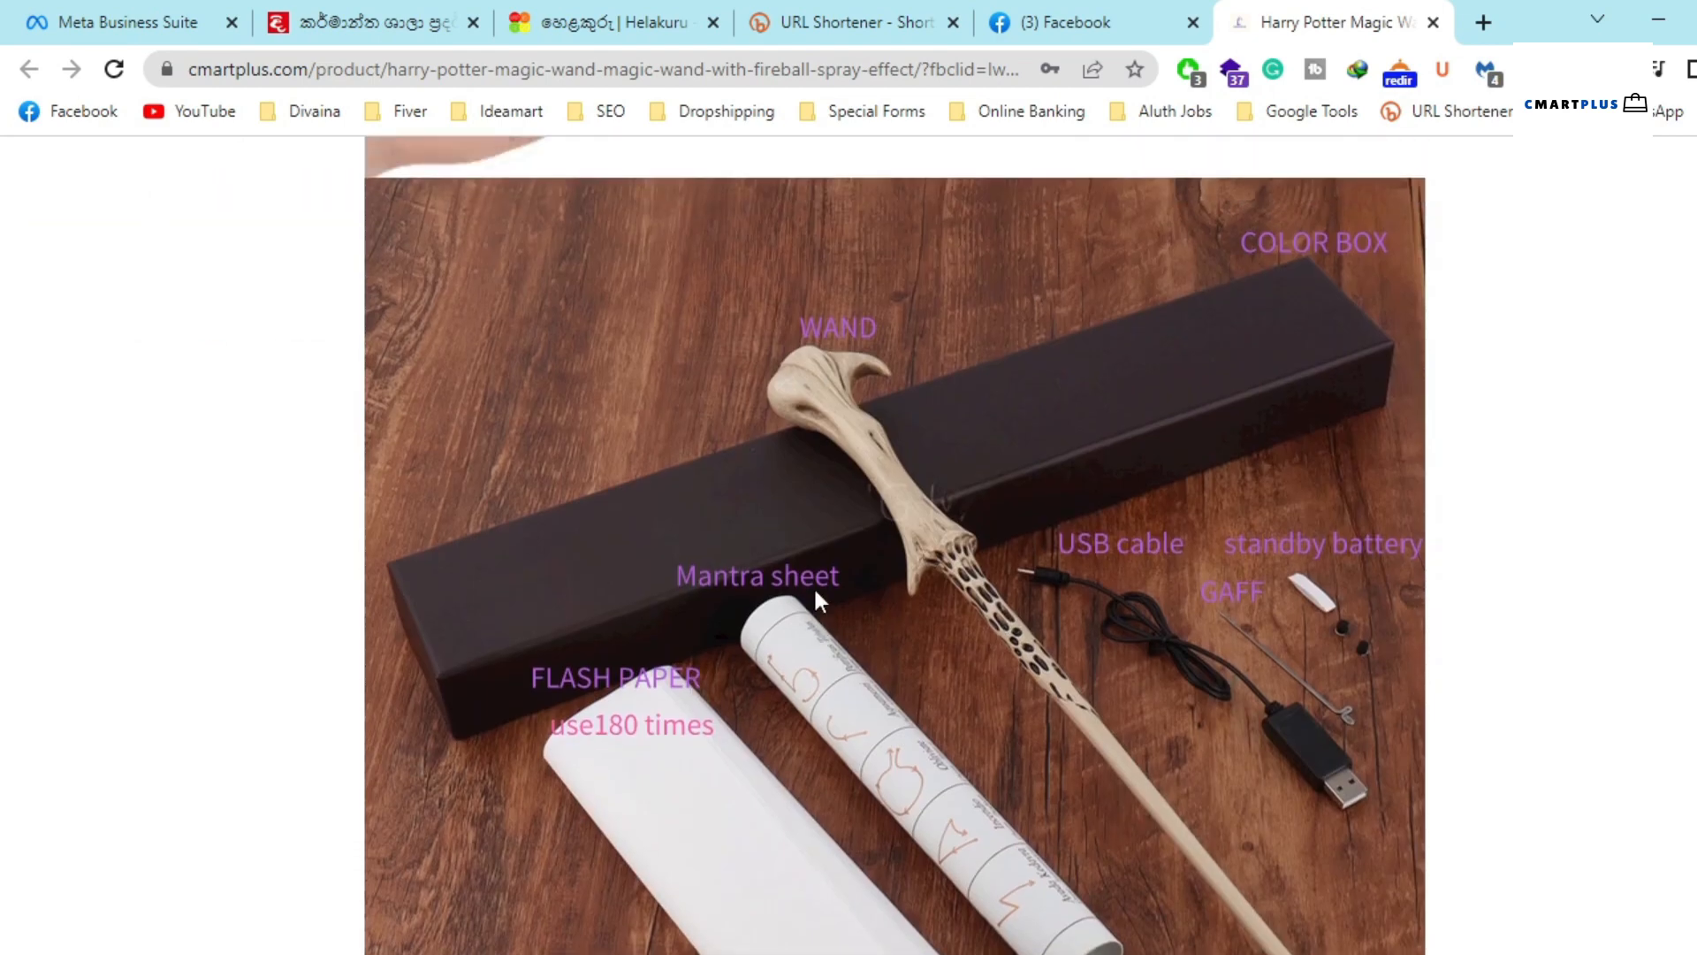
scroll("up", 3)
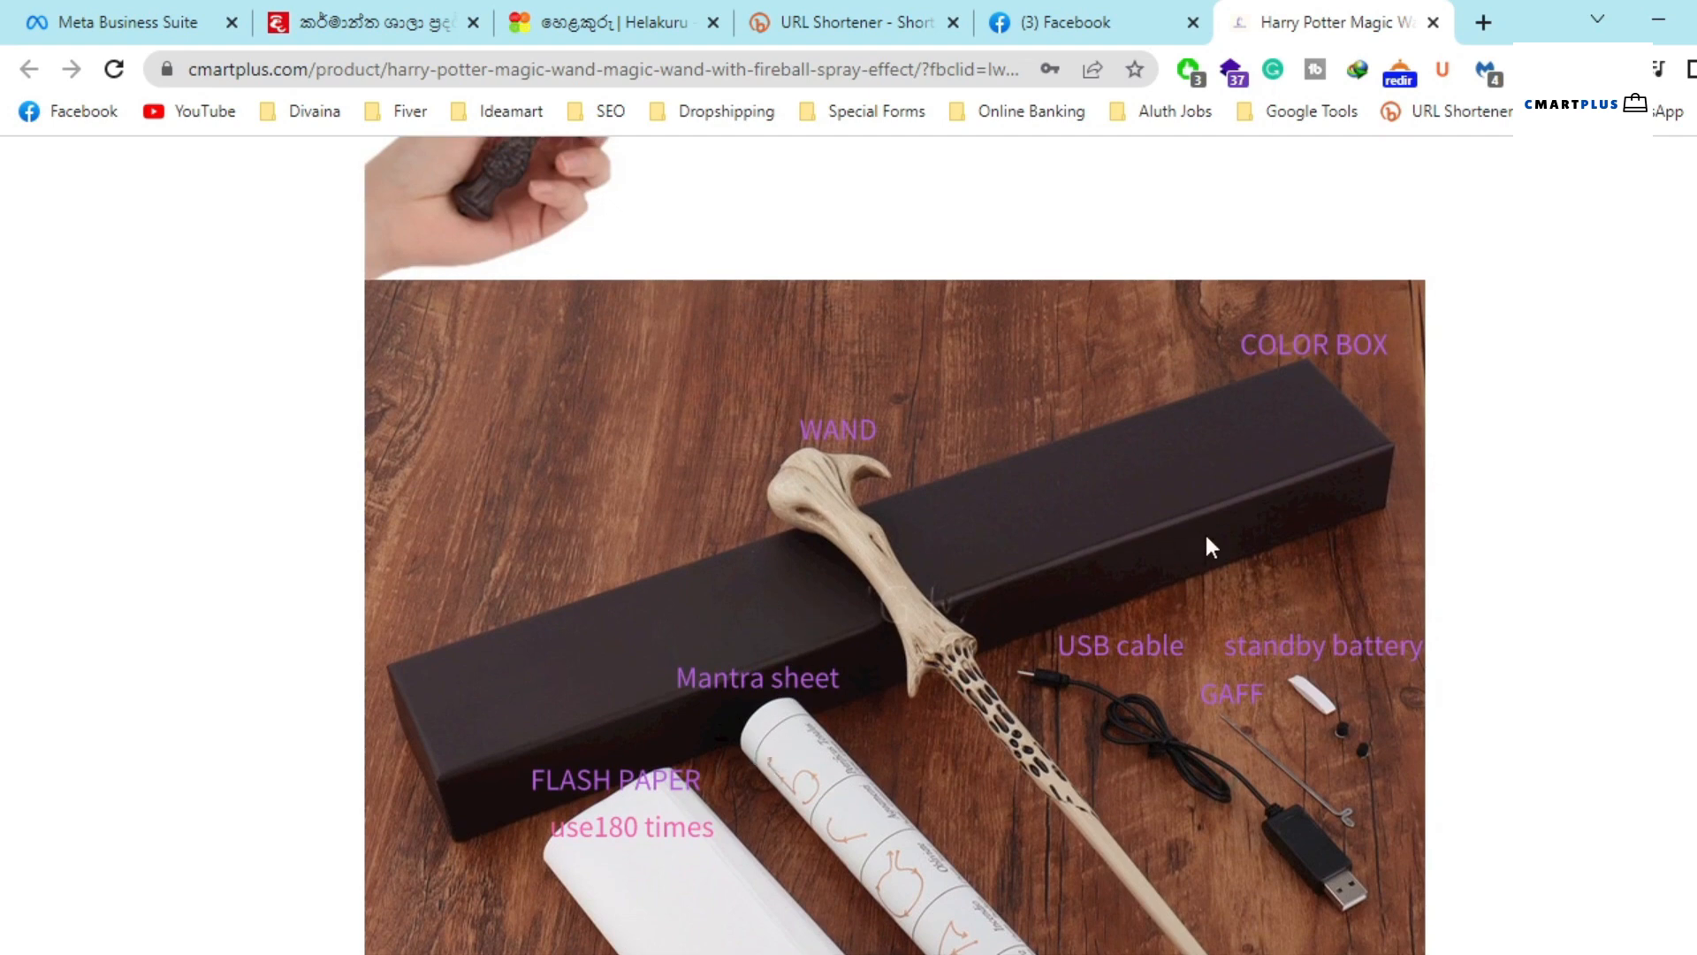
scroll("down", 3)
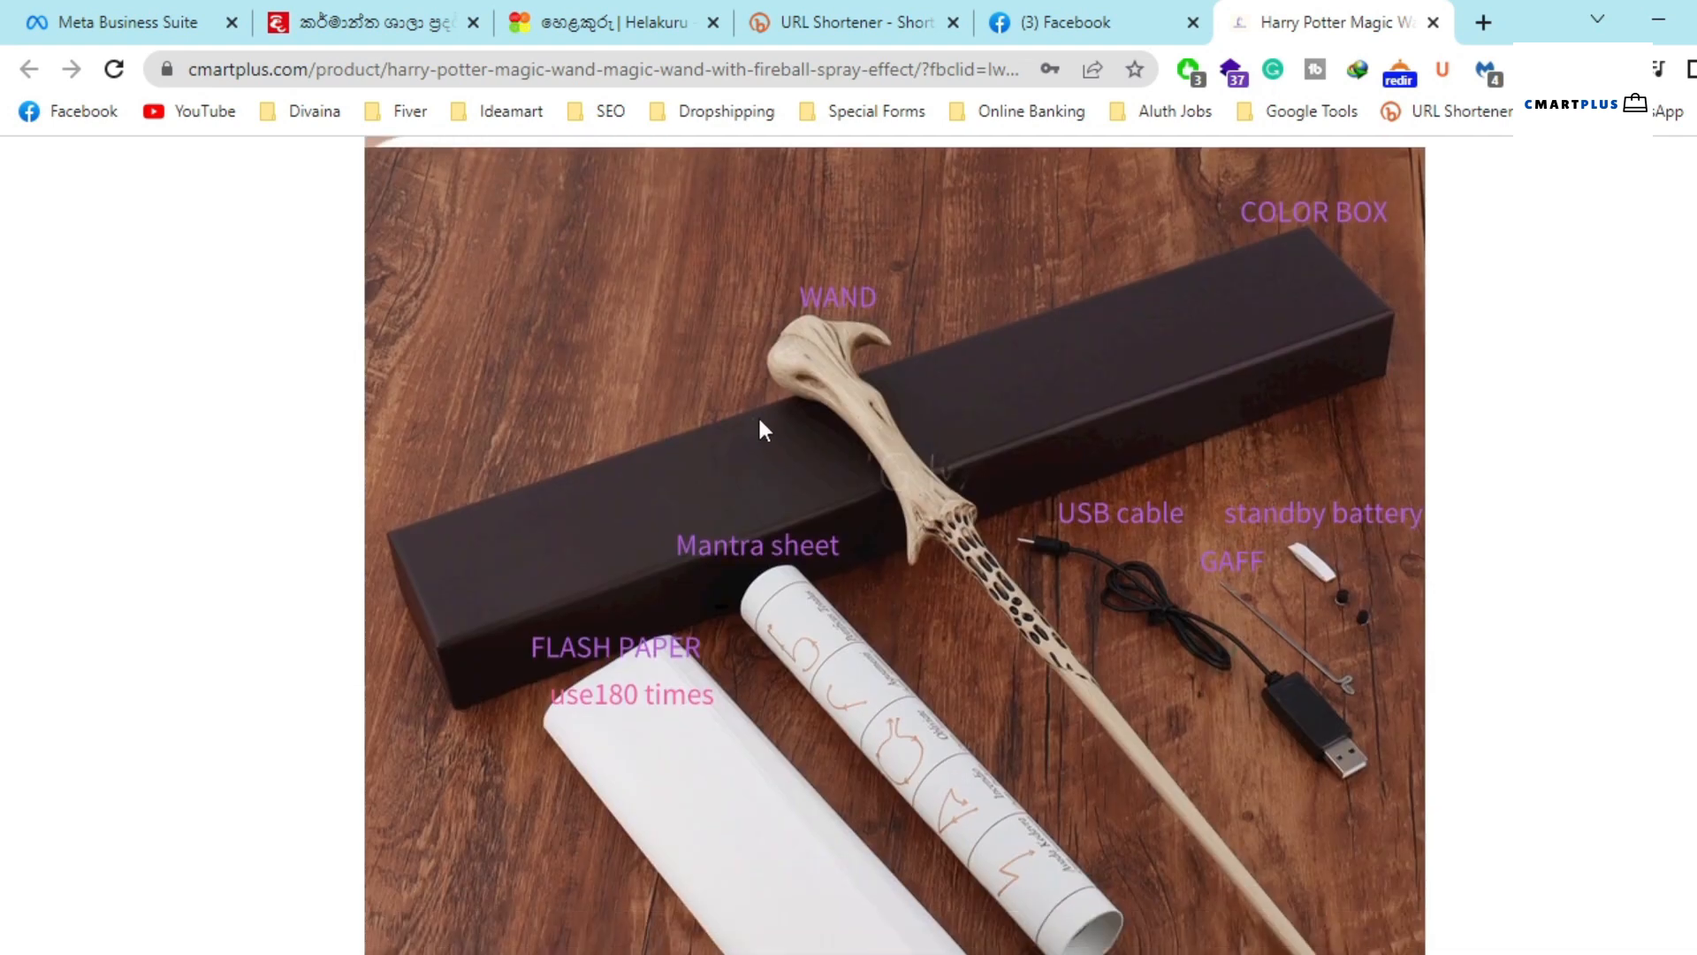
mouse_move(1318, 588)
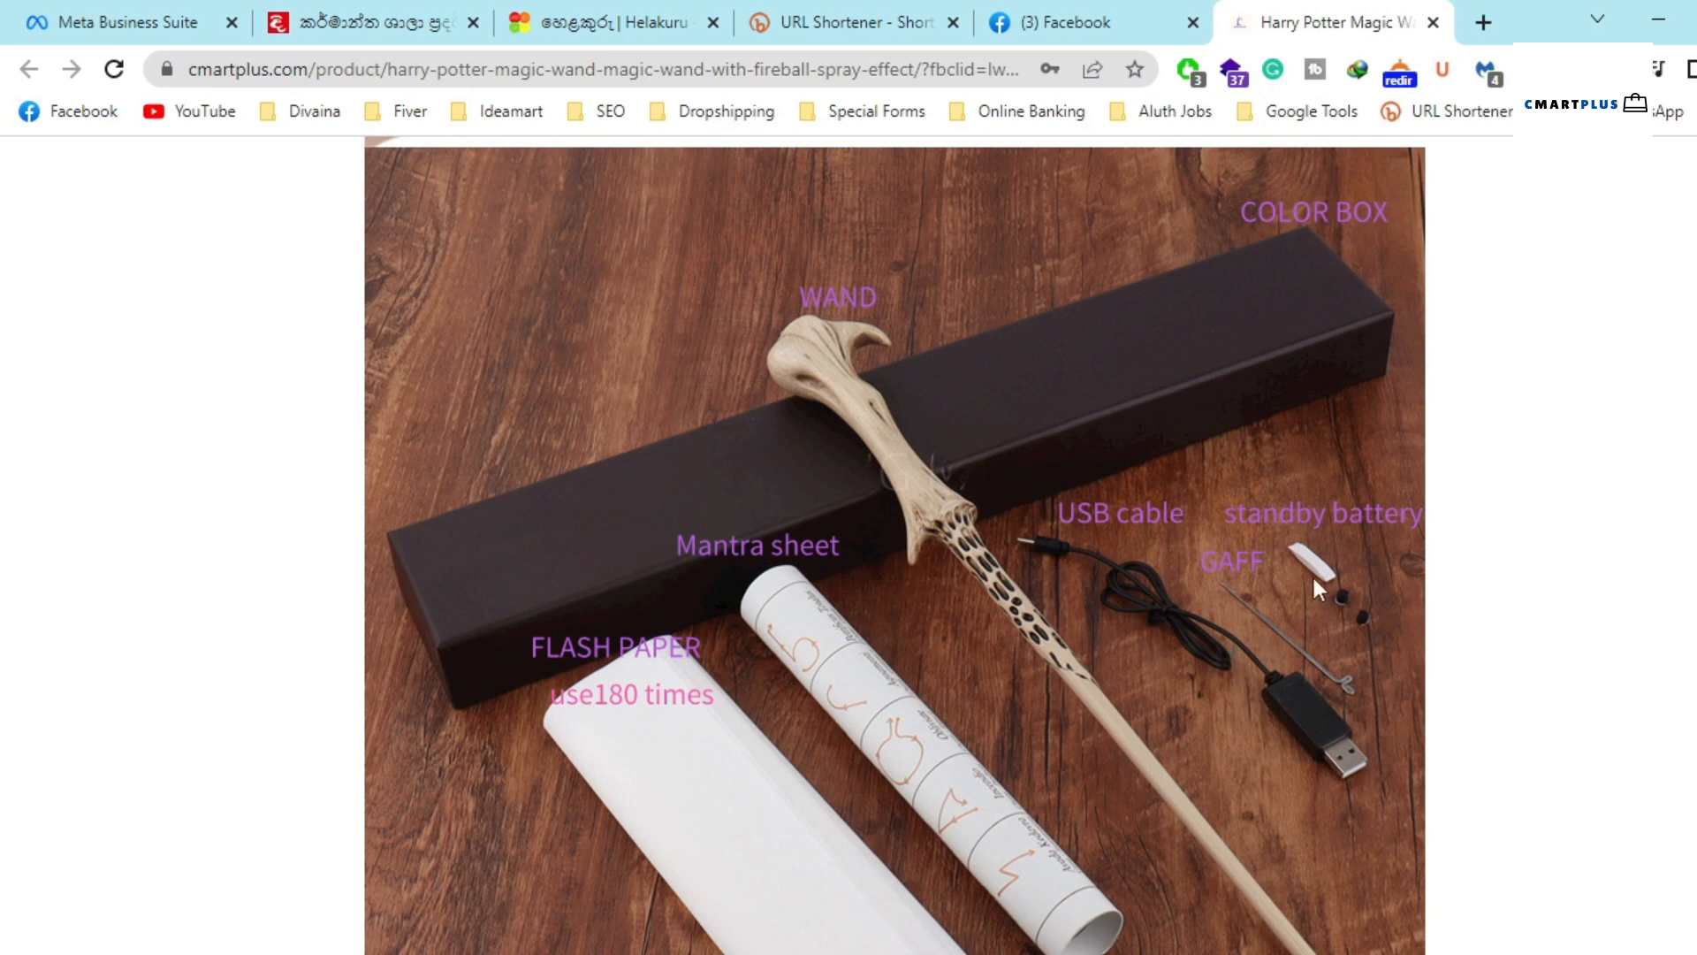
mouse_move(1311, 808)
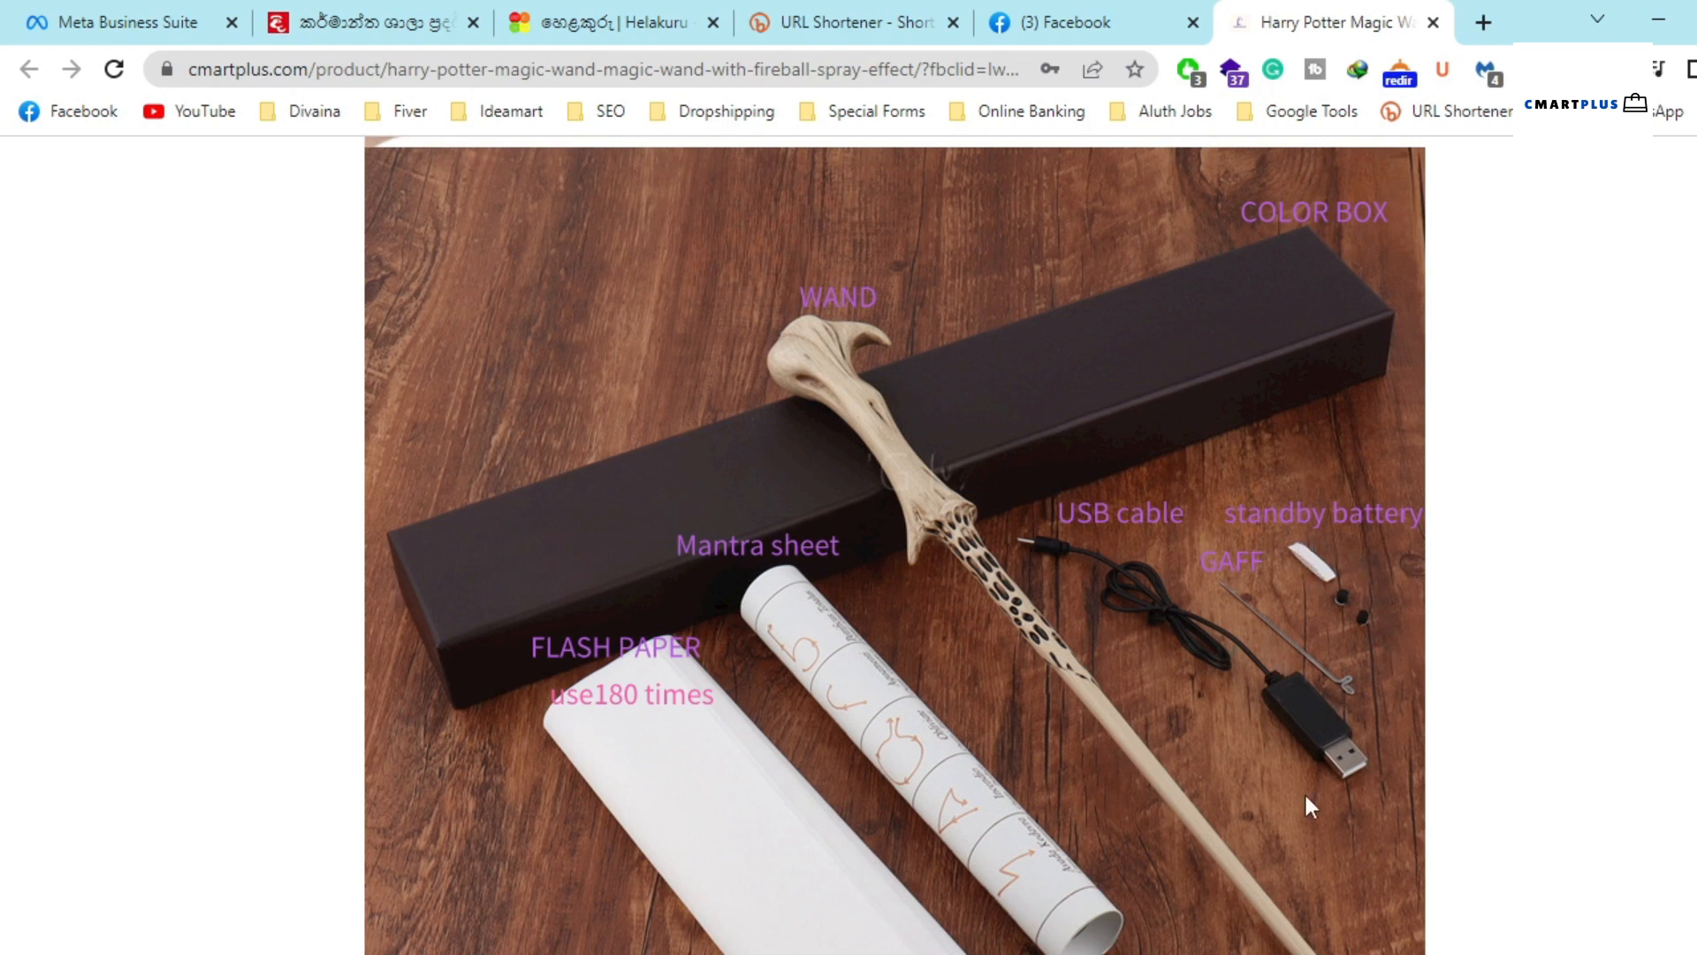
mouse_move(693, 724)
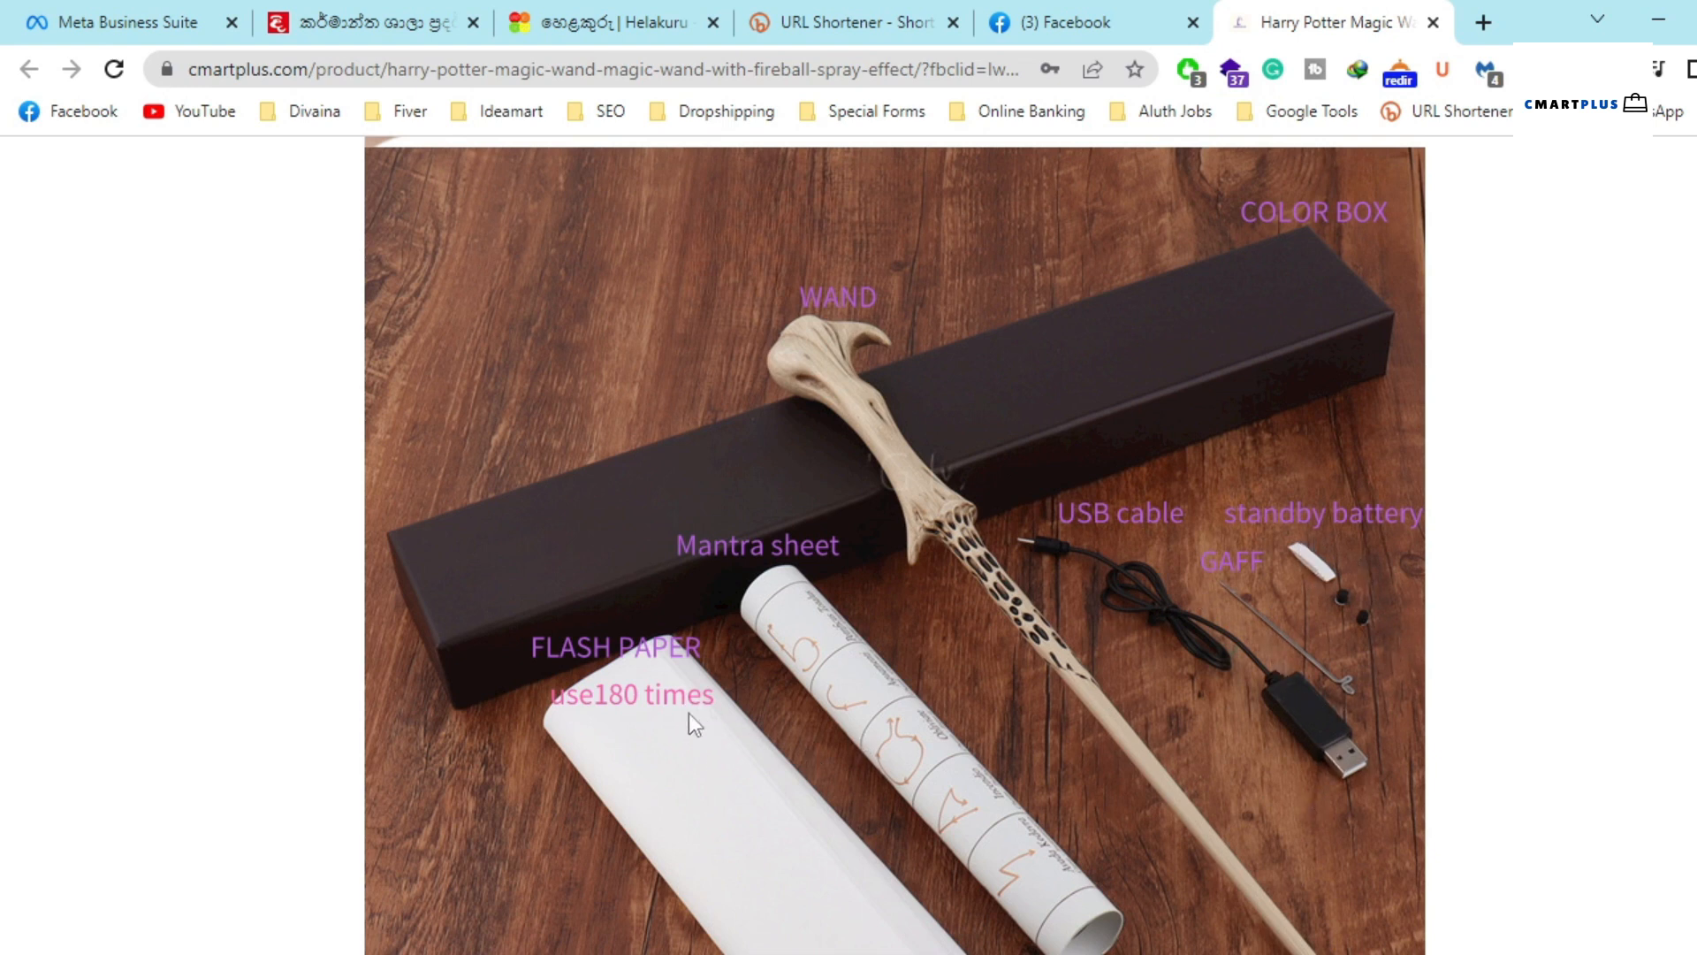
scroll("down", 3)
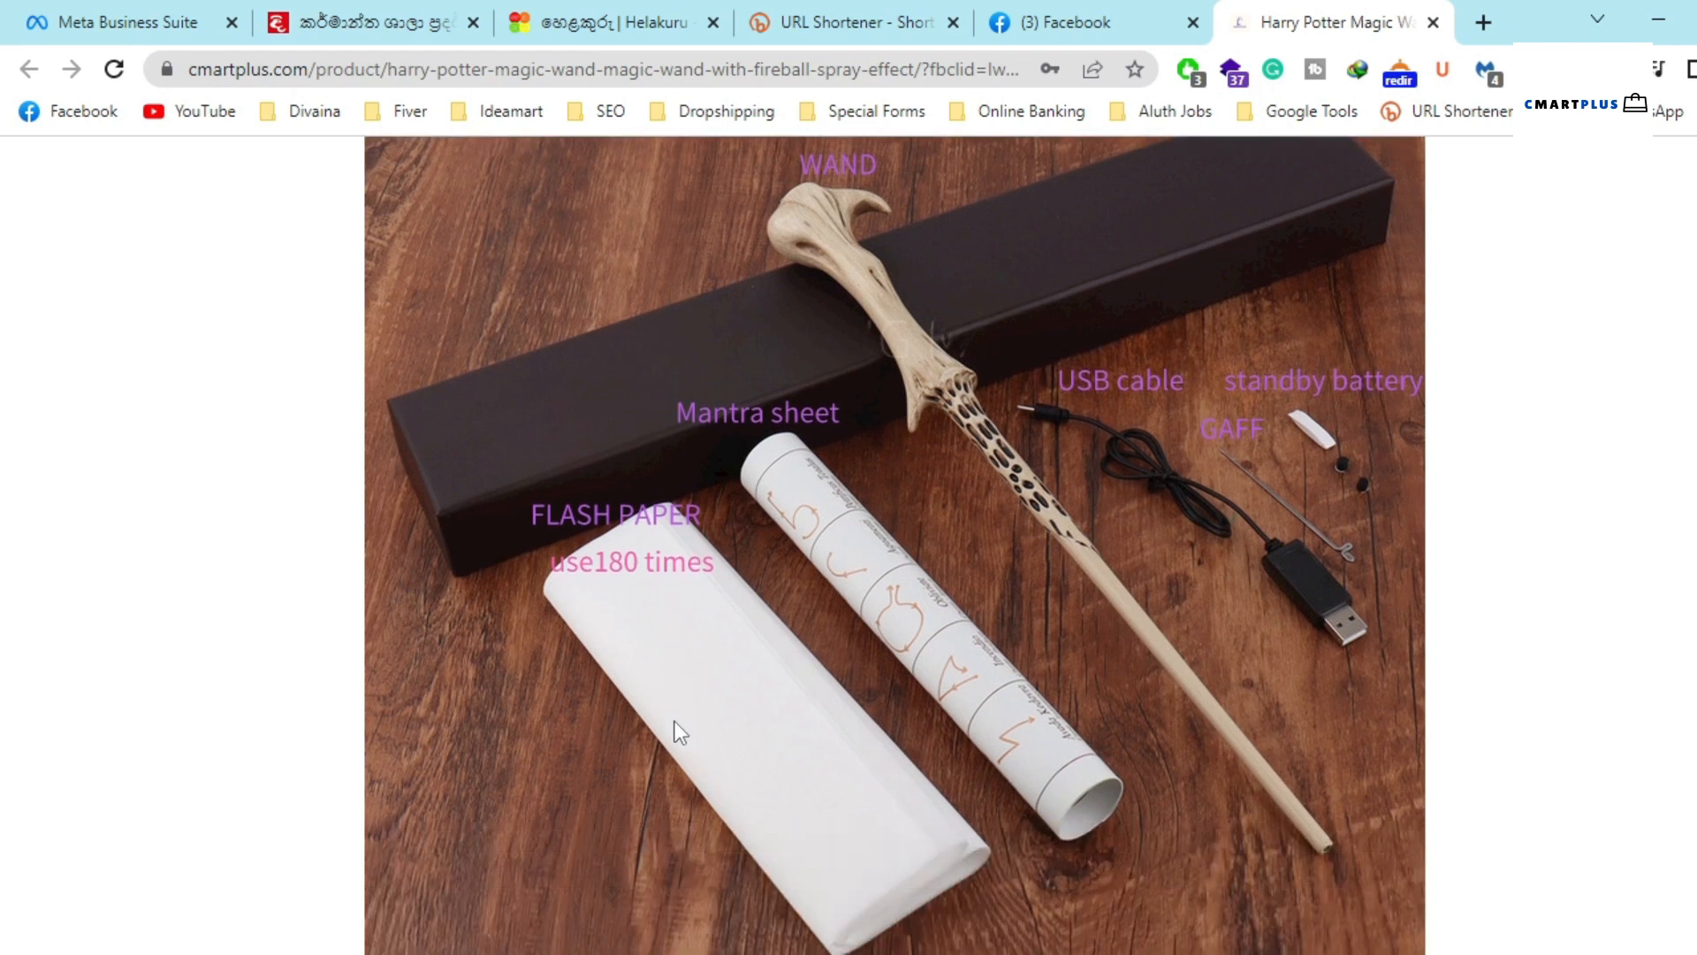
mouse_move(860, 423)
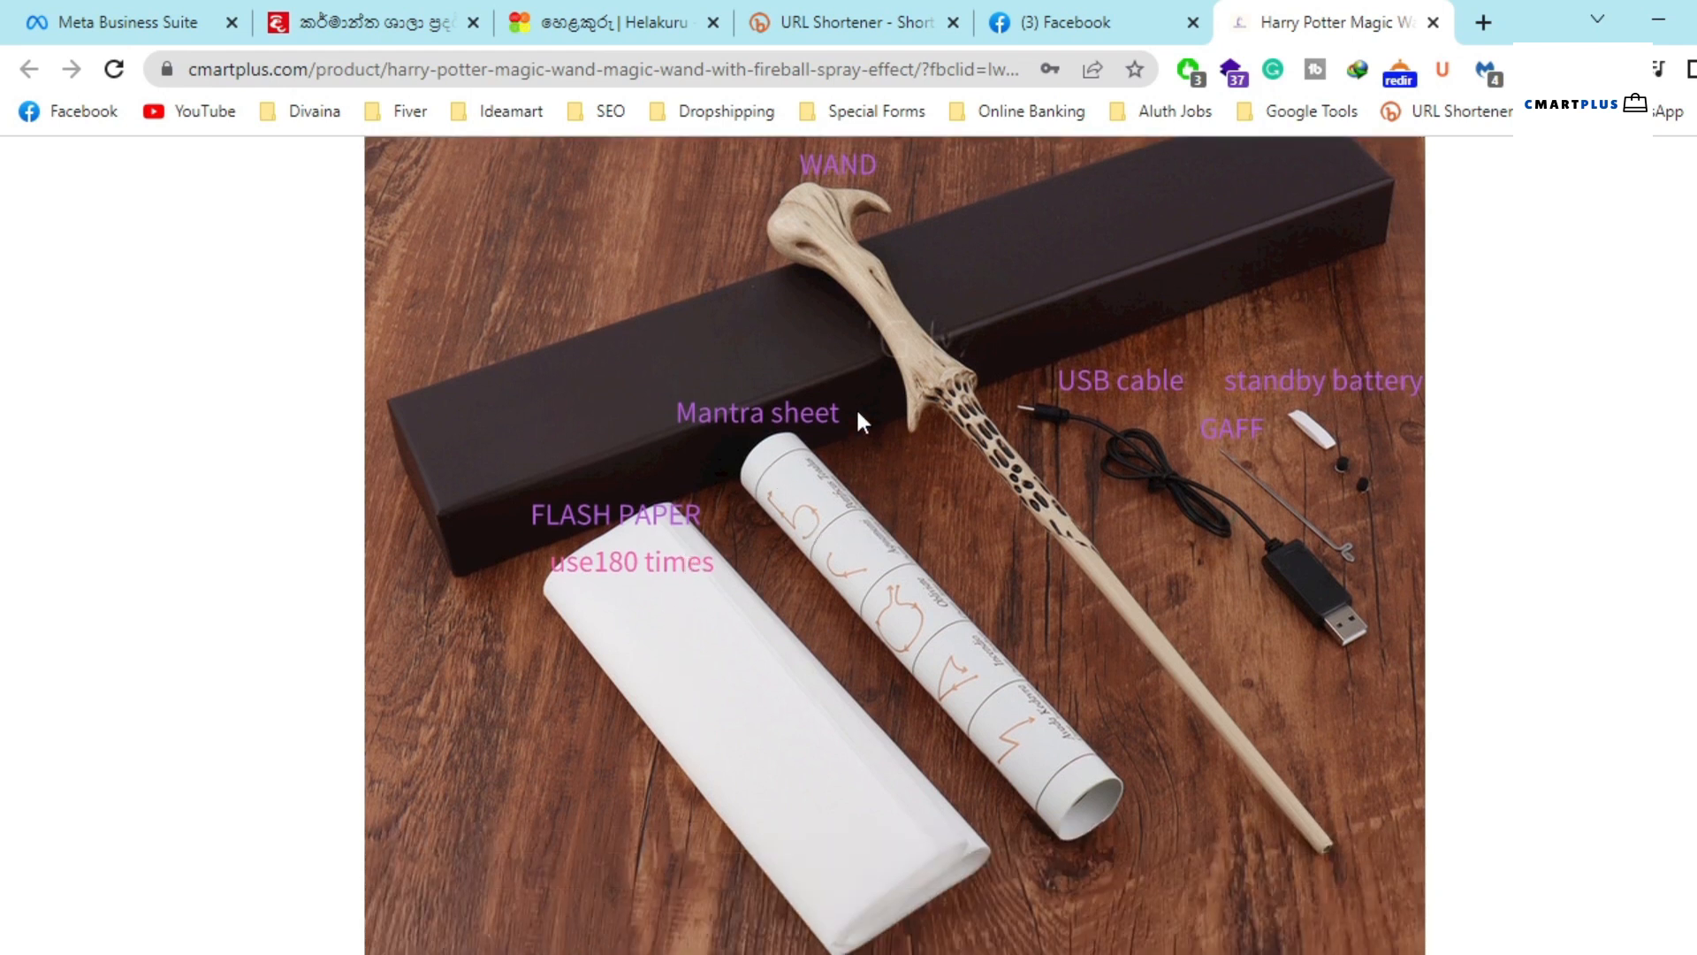
mouse_move(994, 521)
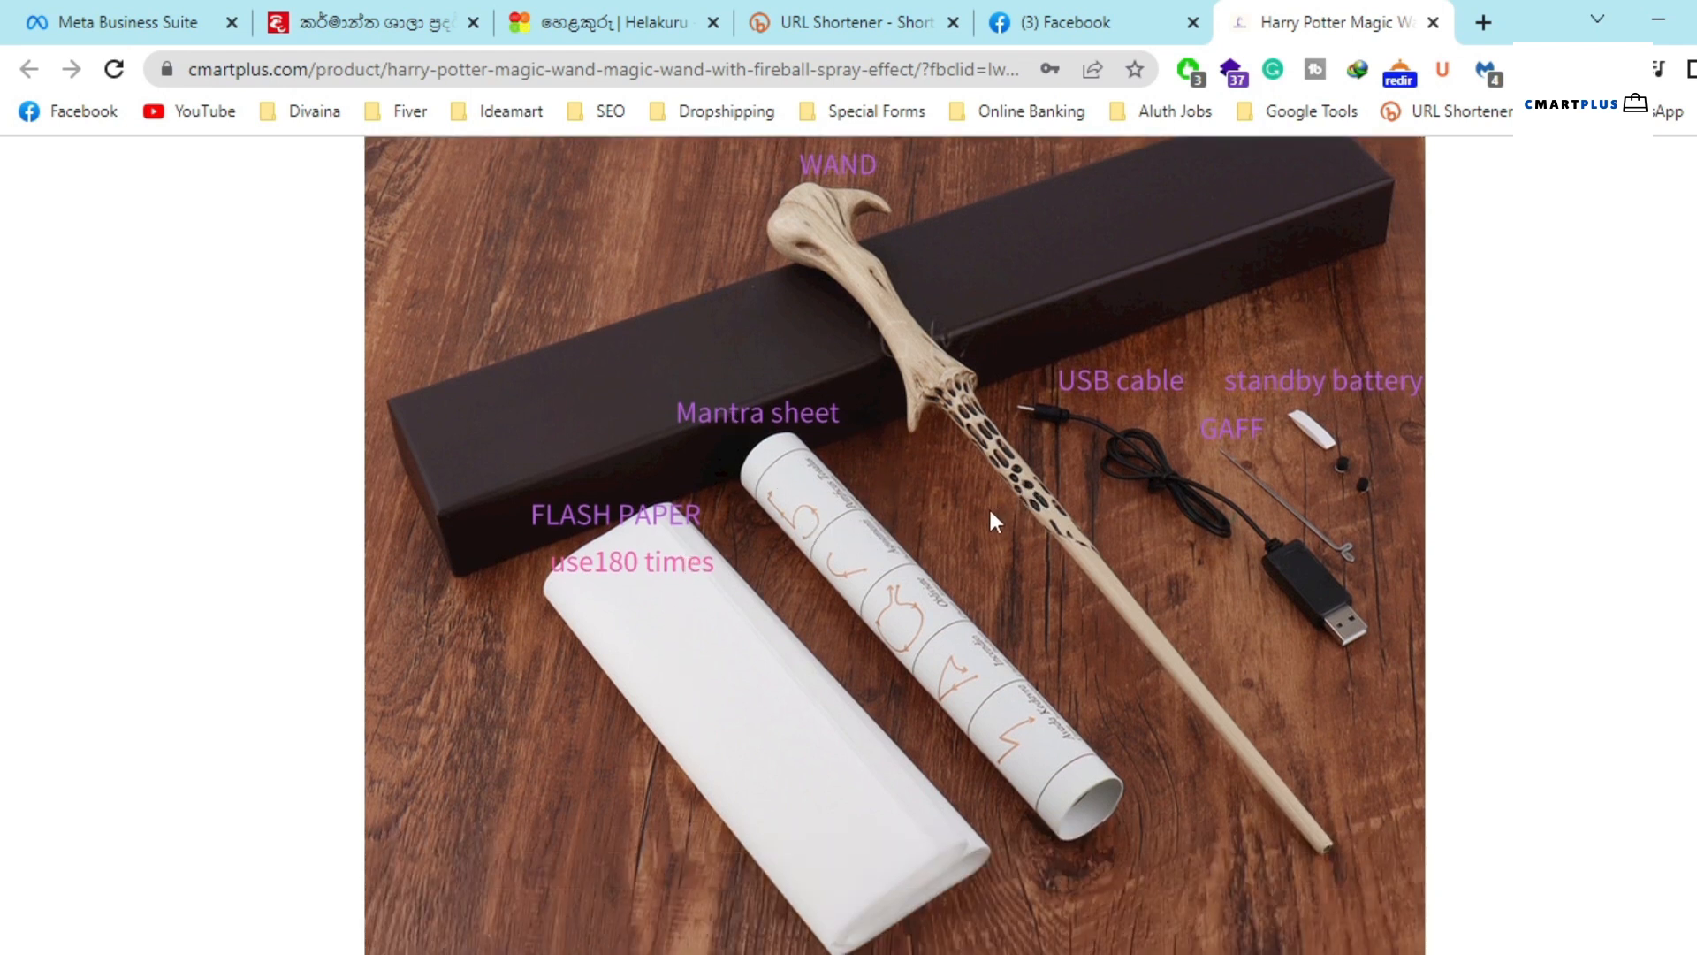
Scroll the wand page through the spell-guide sheets and switch photos to Related Products
scroll("down", 3)
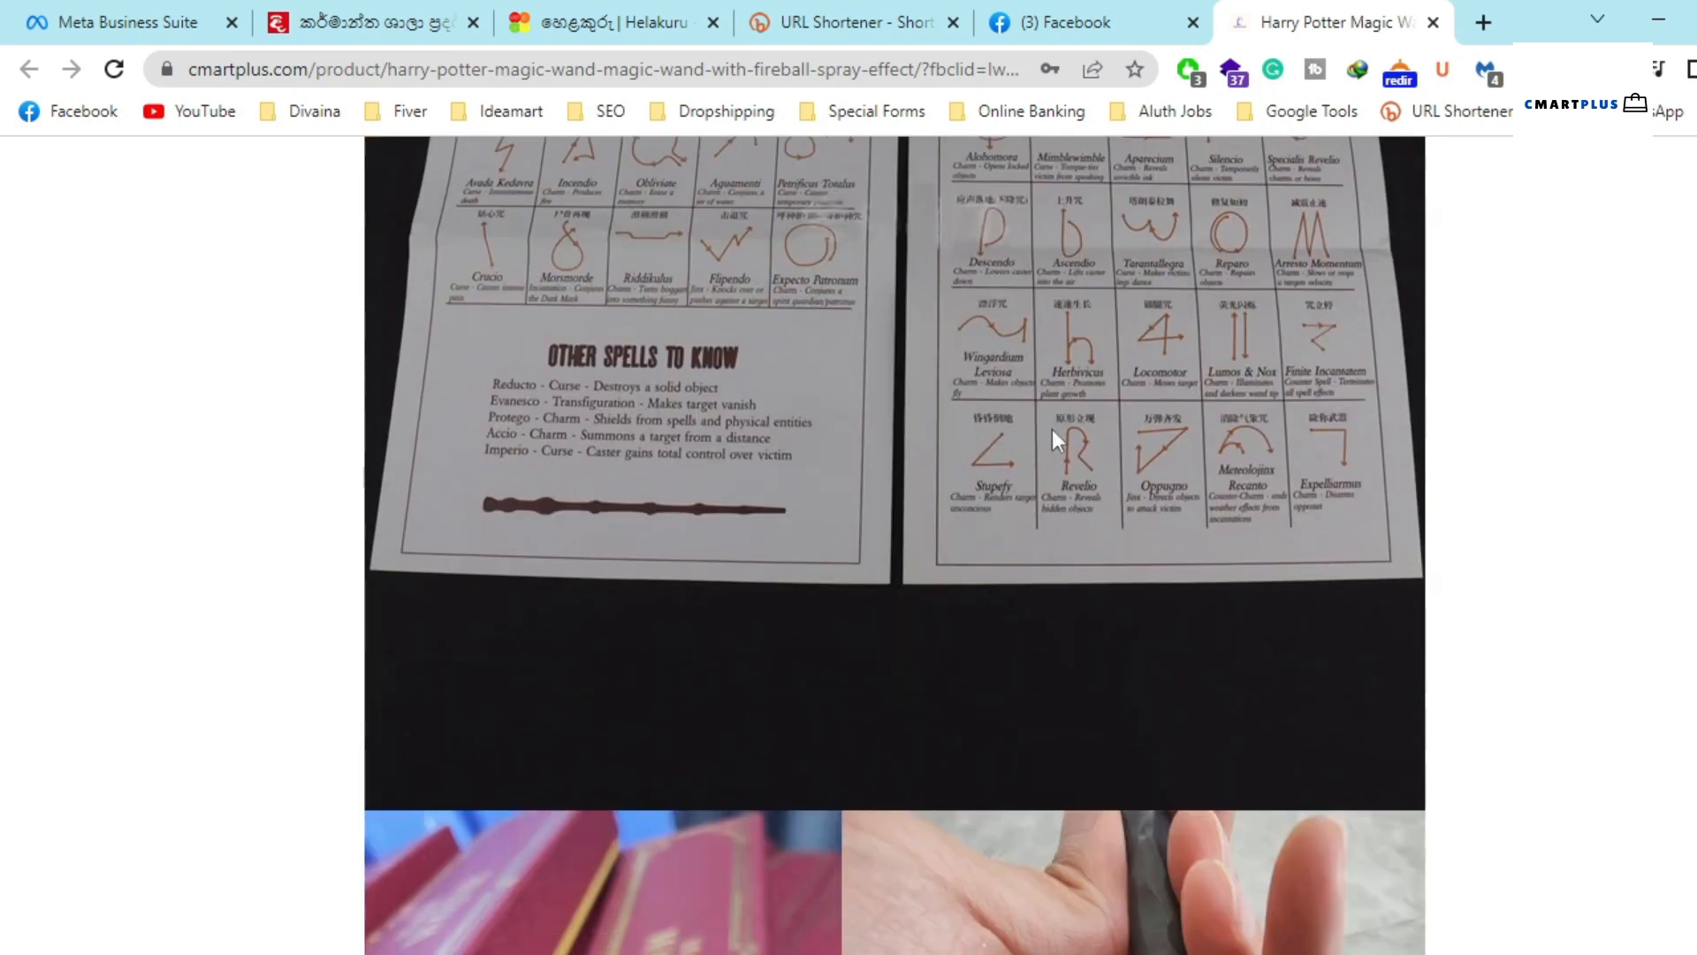
scroll("up", 3)
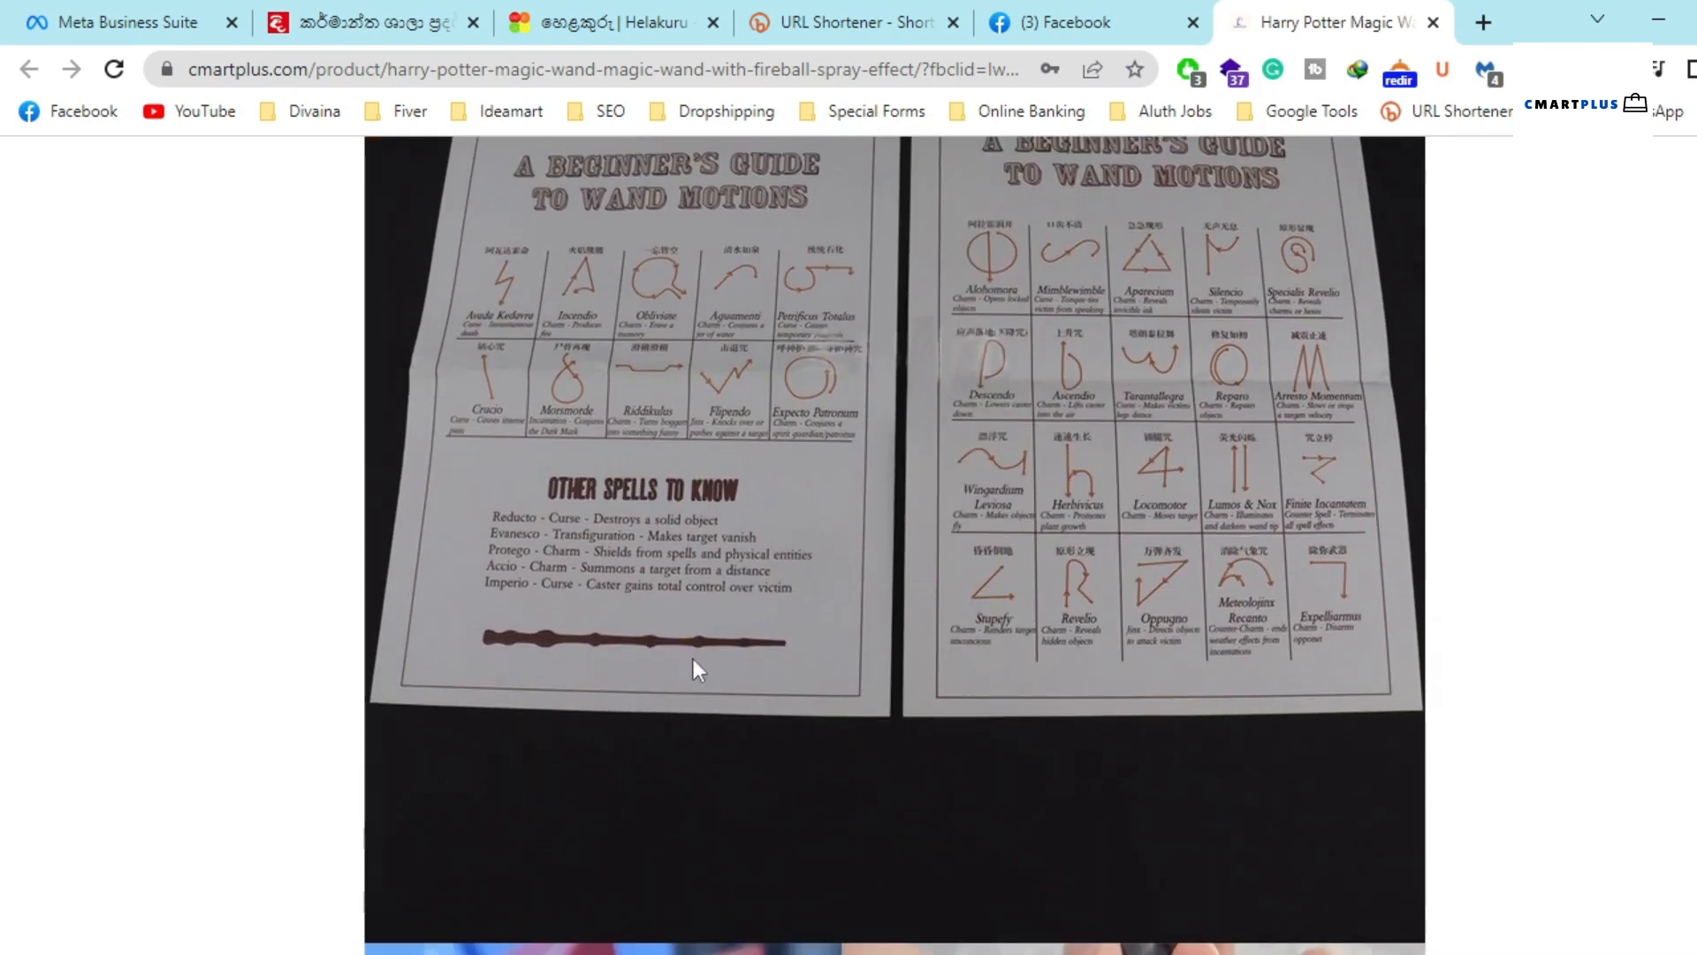
scroll("up", 3)
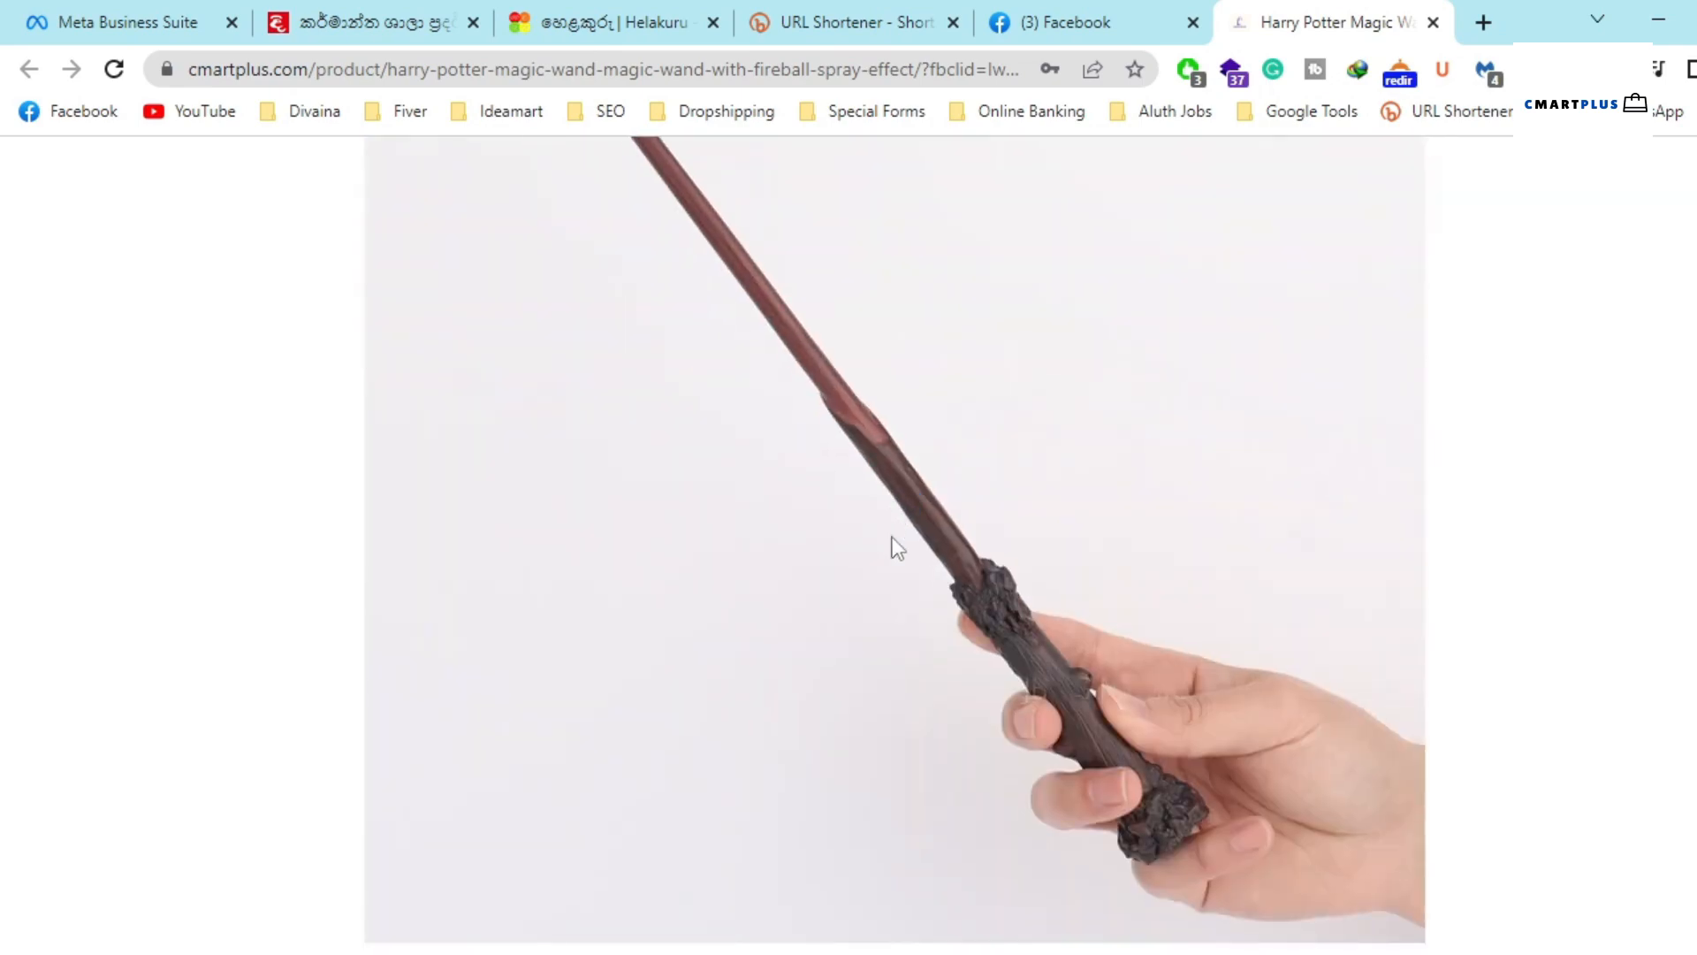
scroll("down", 3)
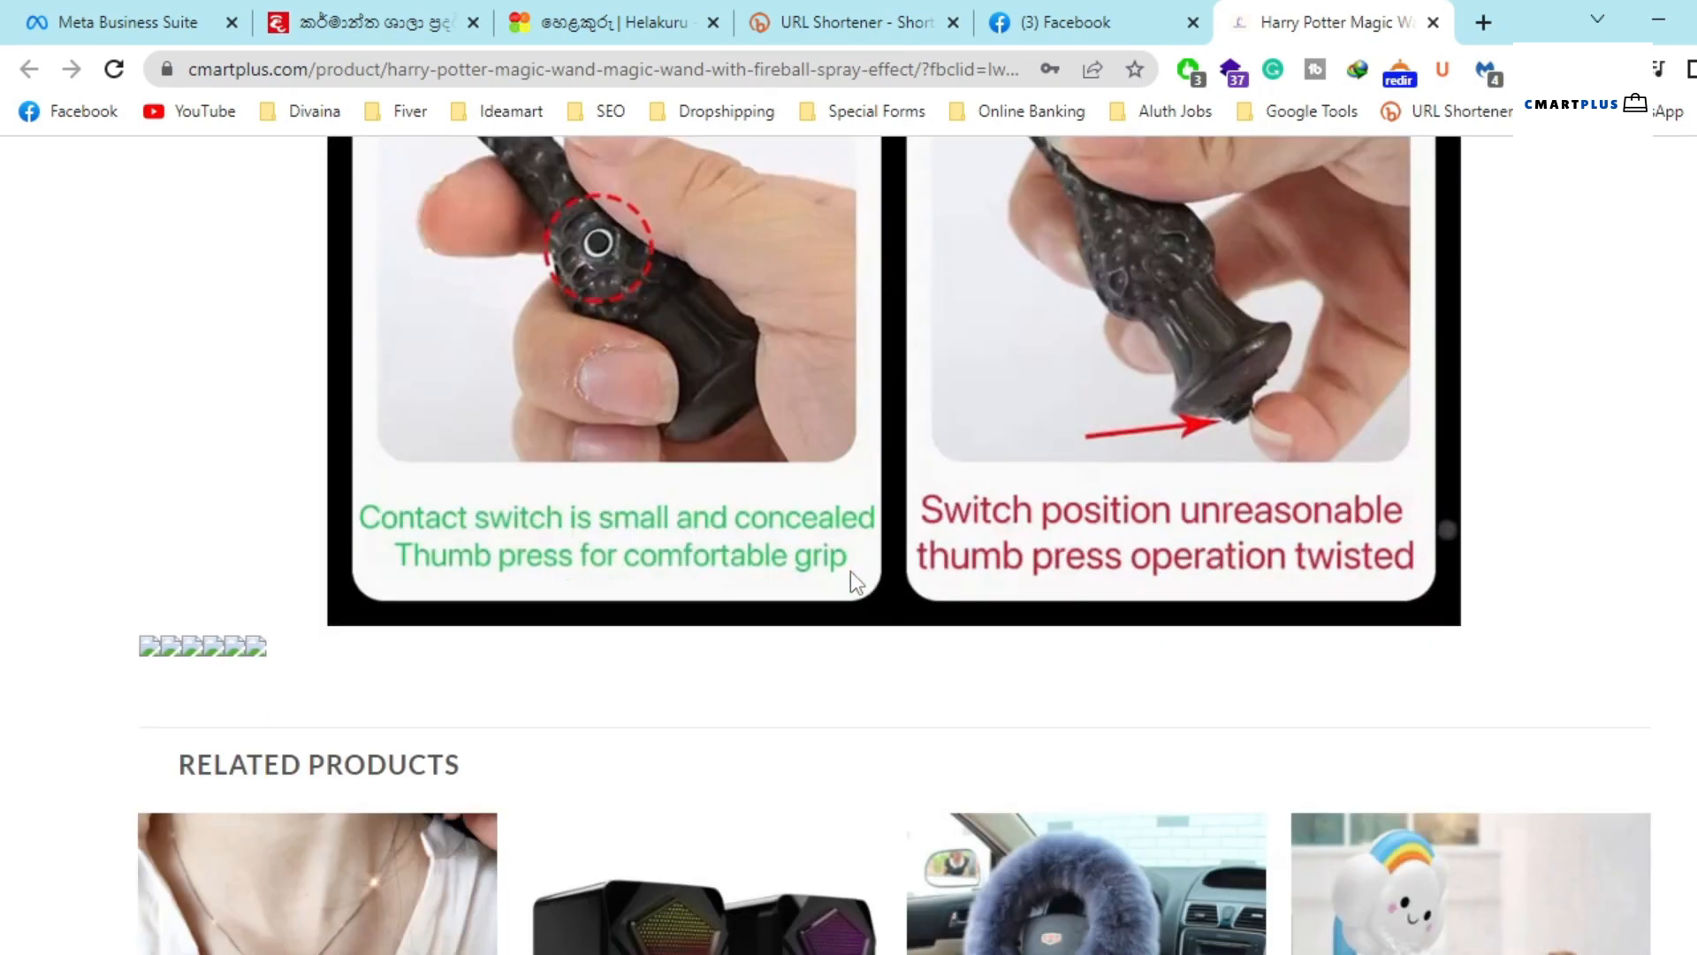
scroll("down", 3)
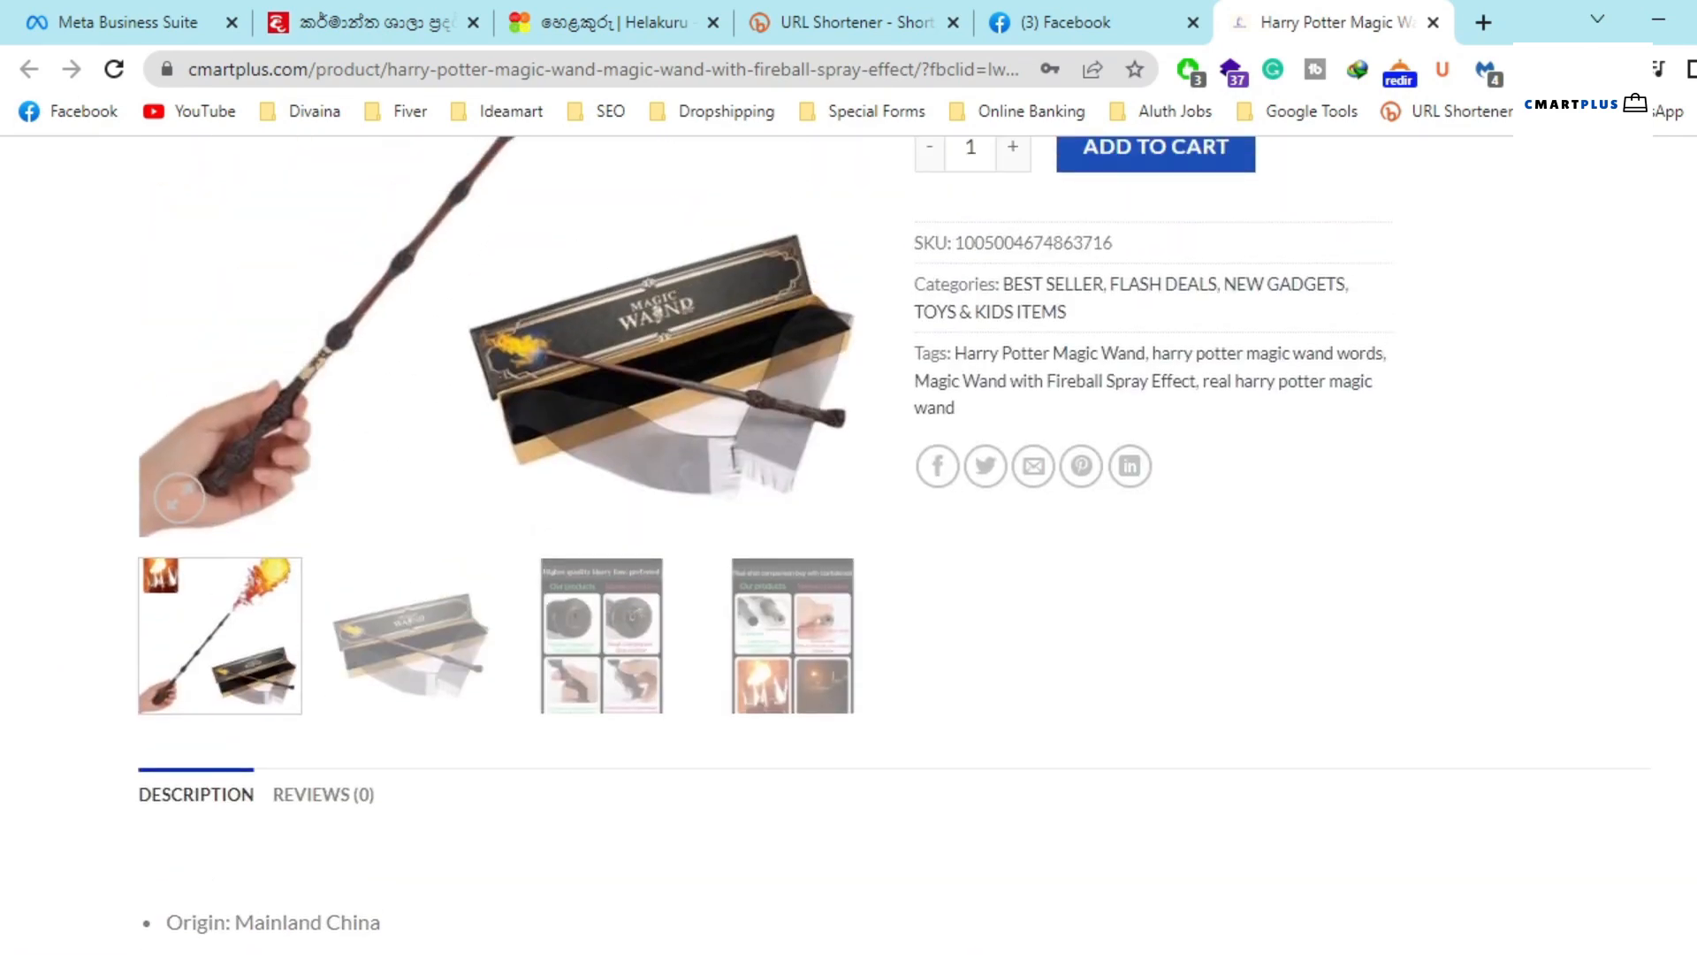
Scroll to the gallery thumbnails, categories and tags above the Description tab
scroll("down", 3)
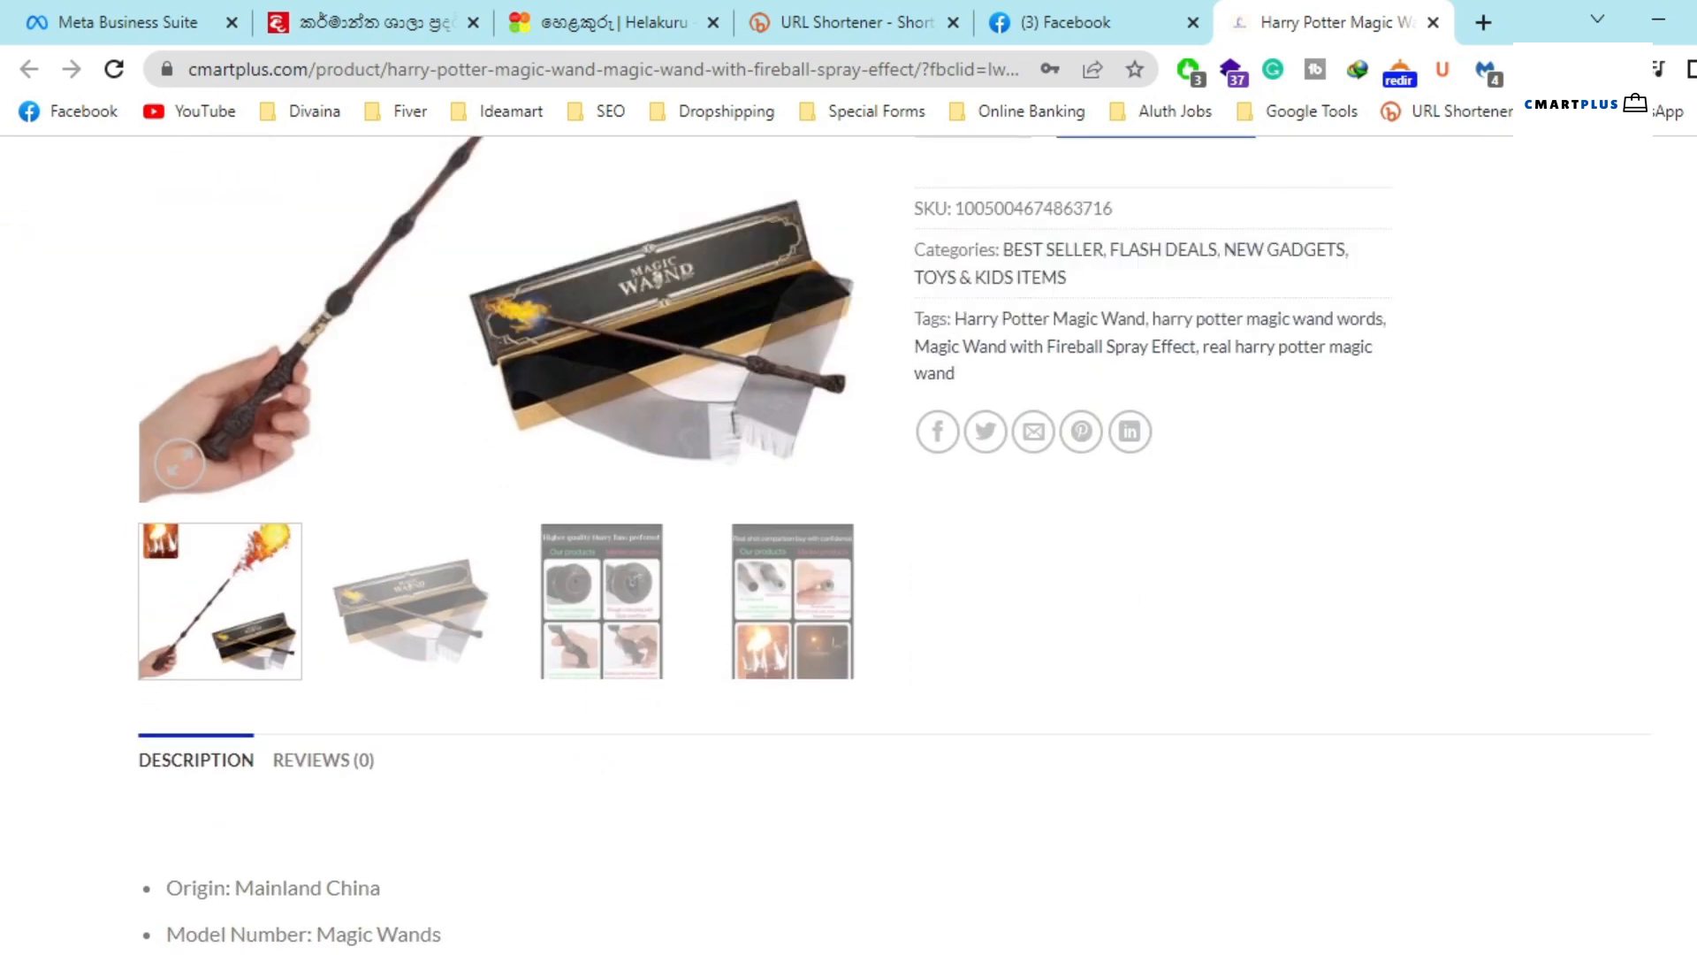
scroll("down", 3)
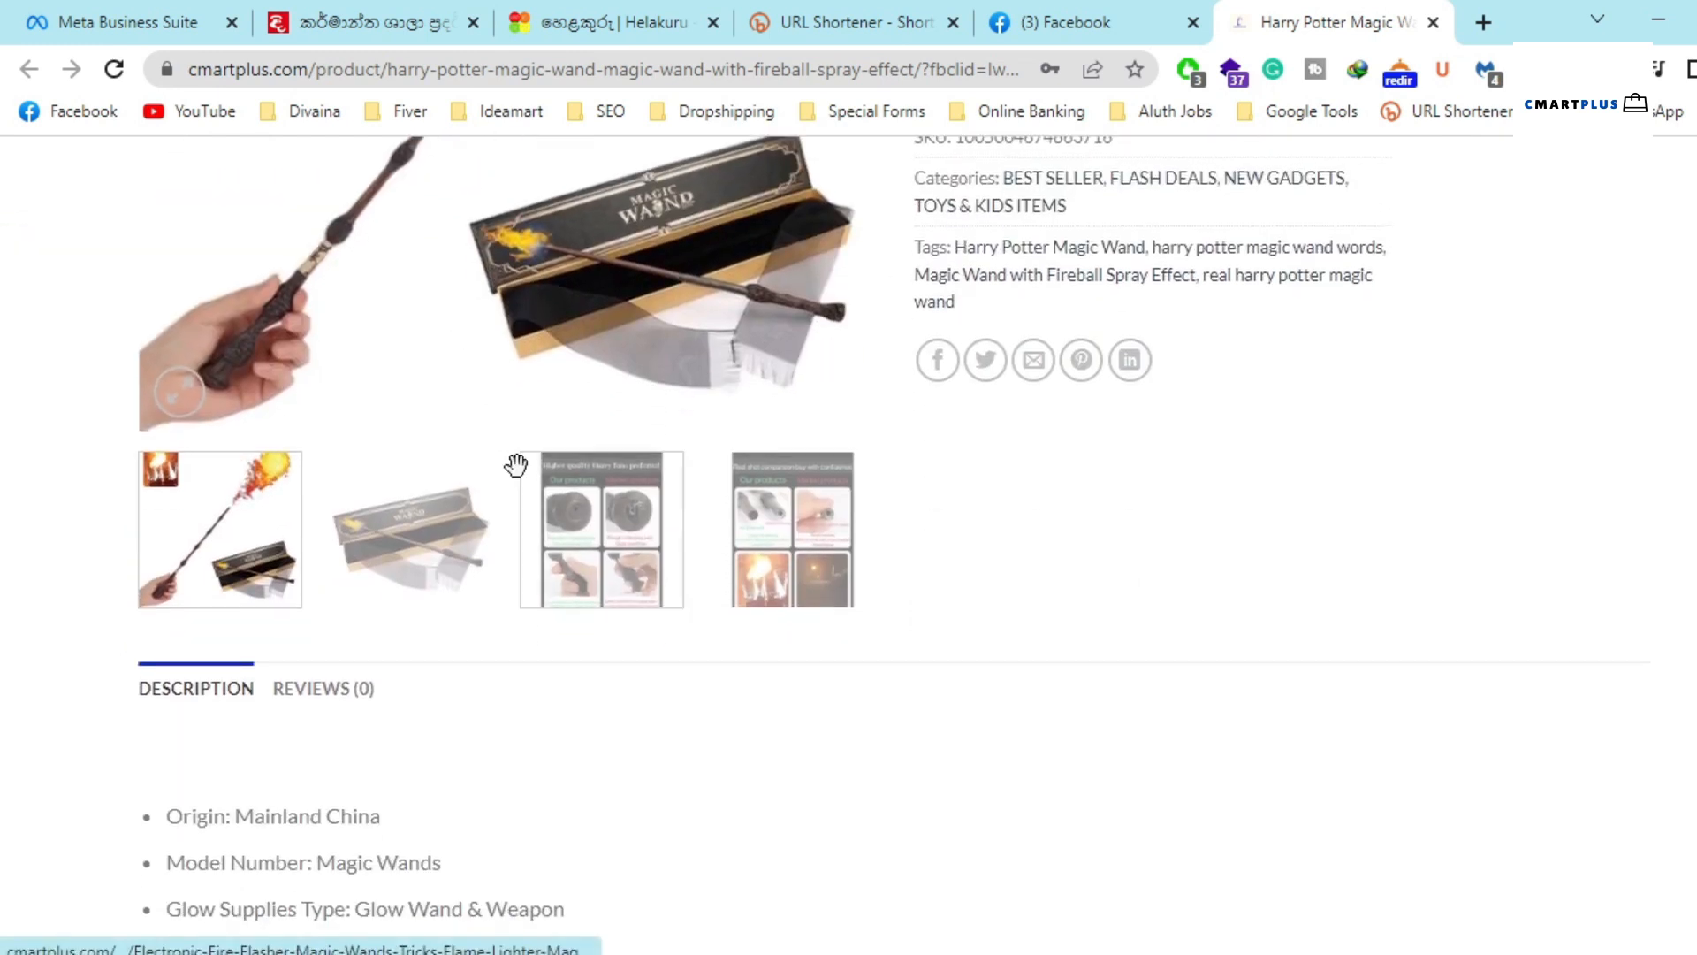